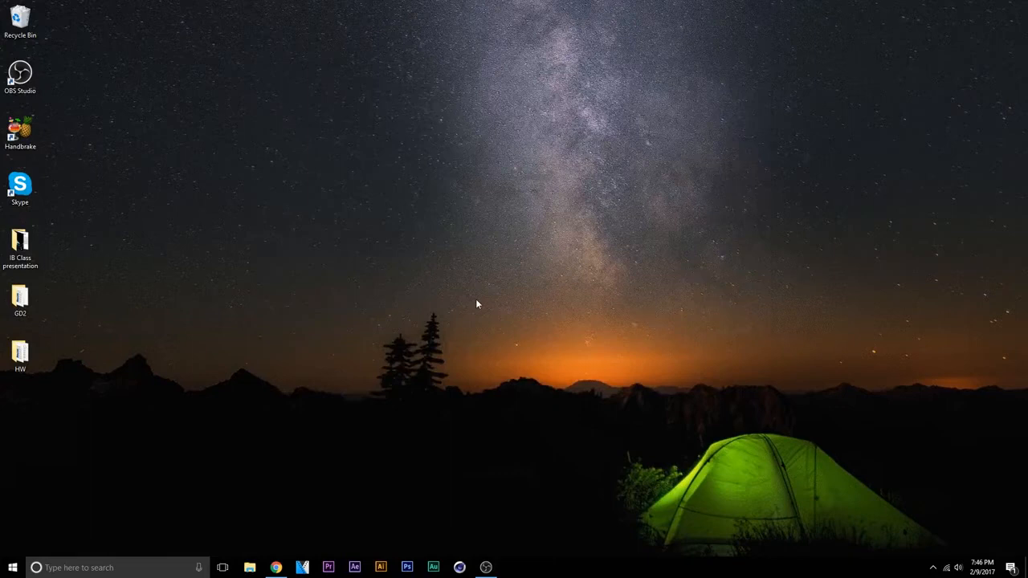
mouse_move(462, 316)
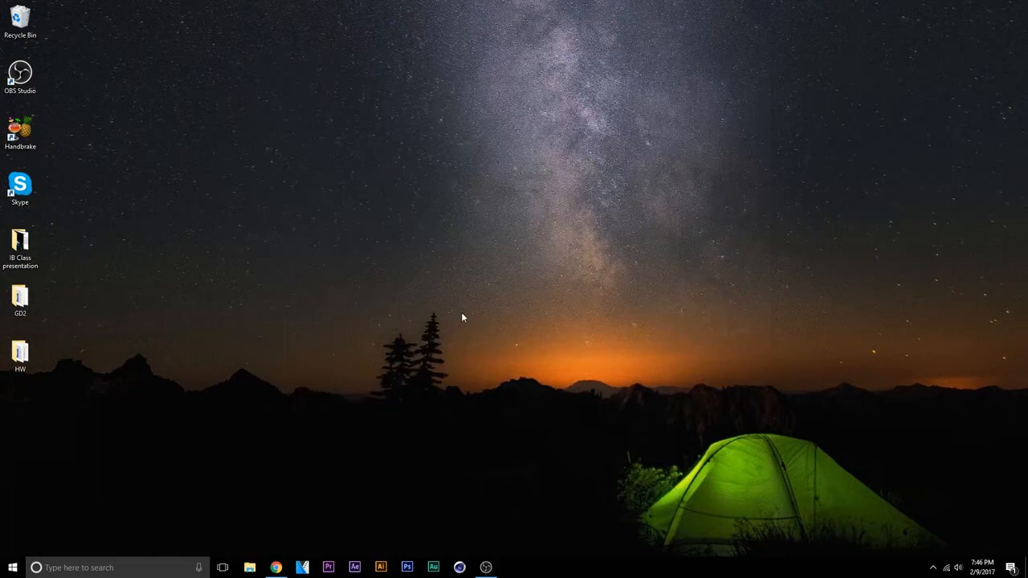
mouse_move(448, 329)
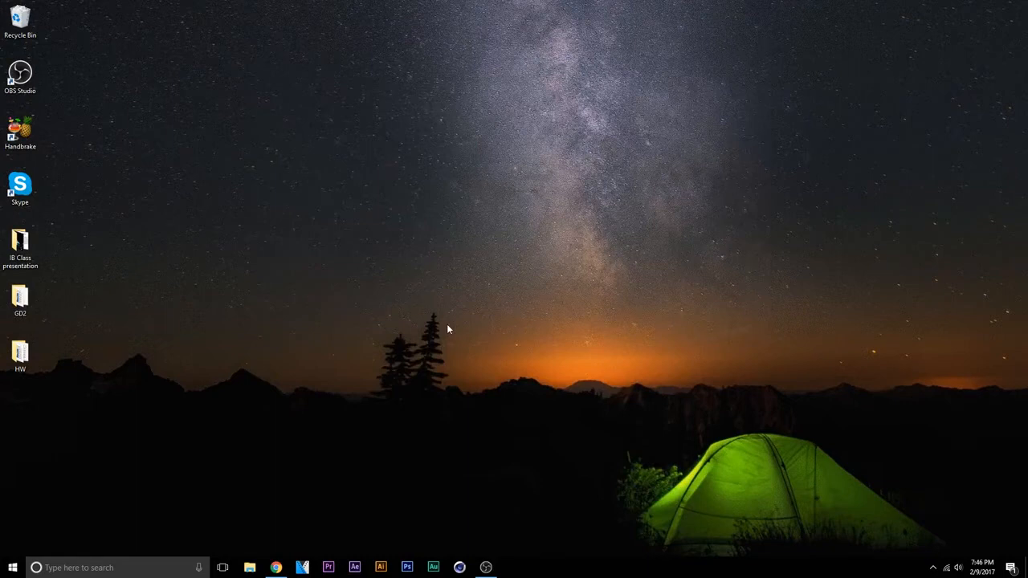
mouse_move(372, 417)
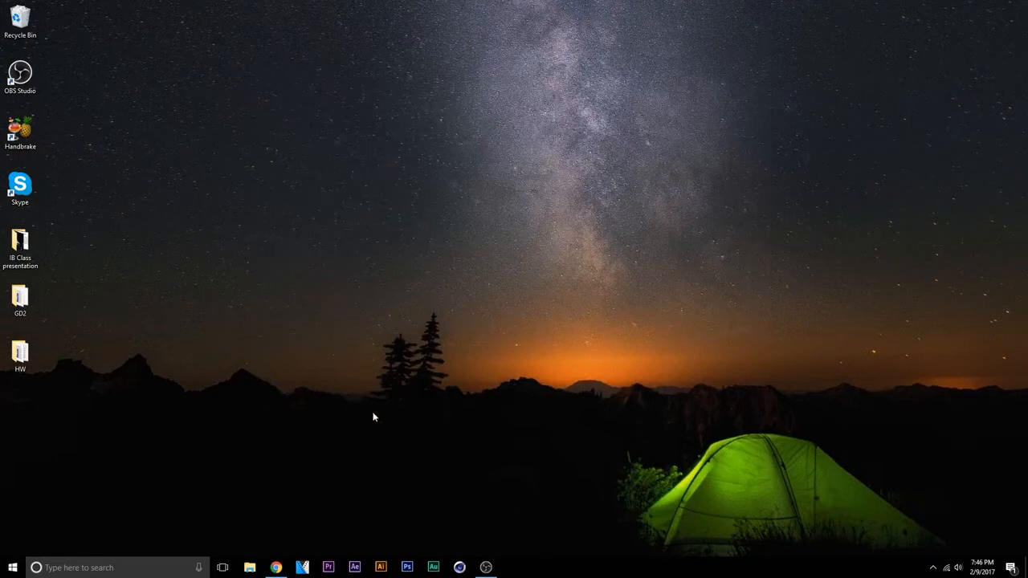
Download the TMACv6.0.7_Setup ZIP from technitium.com/tmac via Direct Download and save it to the Desktop.
left_click(275, 568)
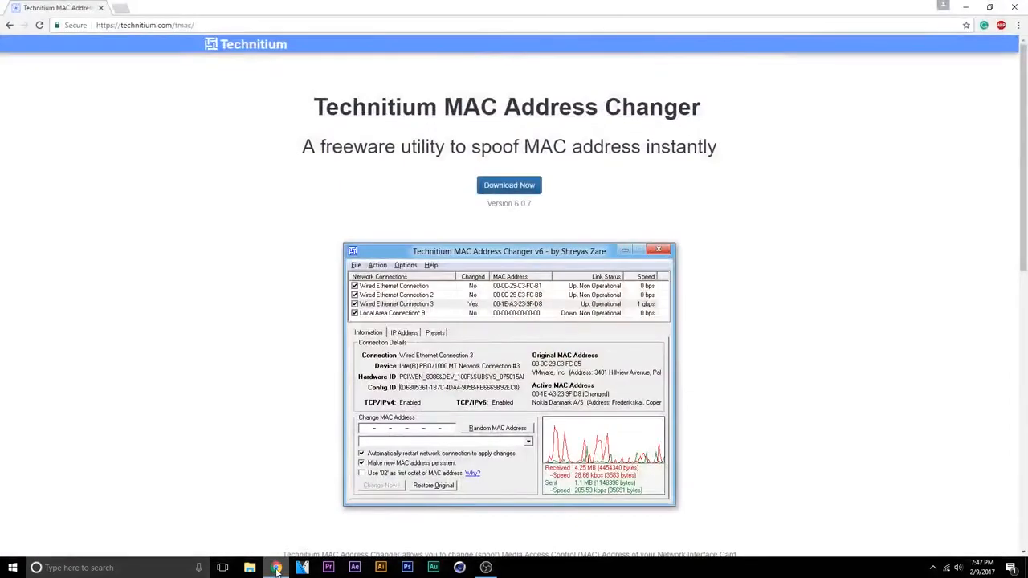
mouse_move(485, 223)
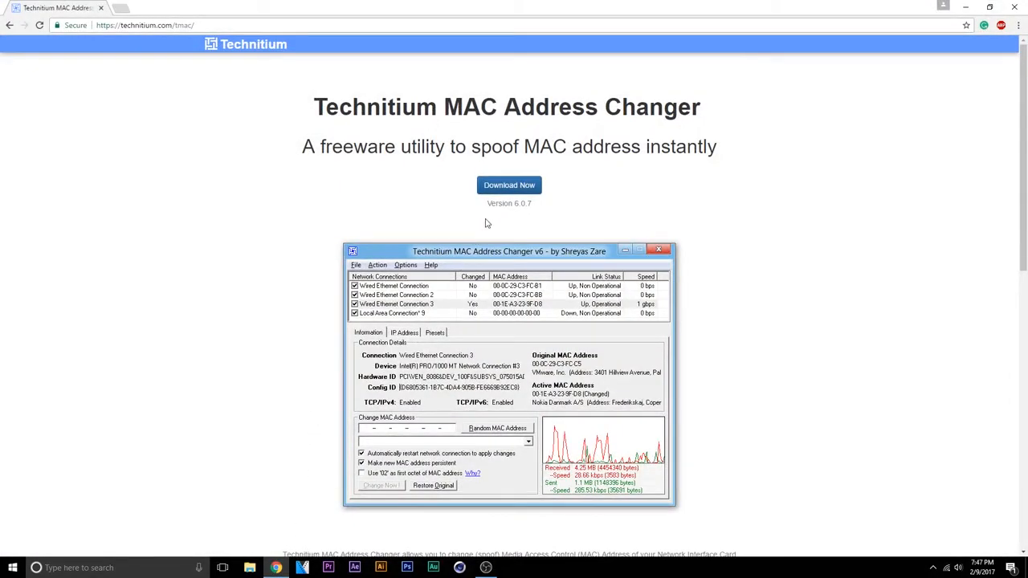
left_click(509, 185)
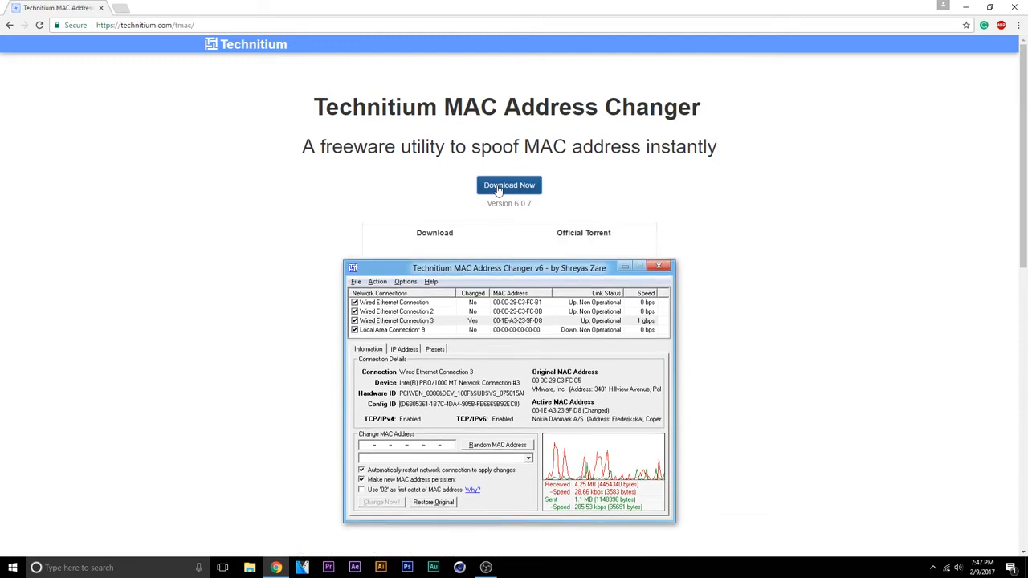
left_click(509, 185)
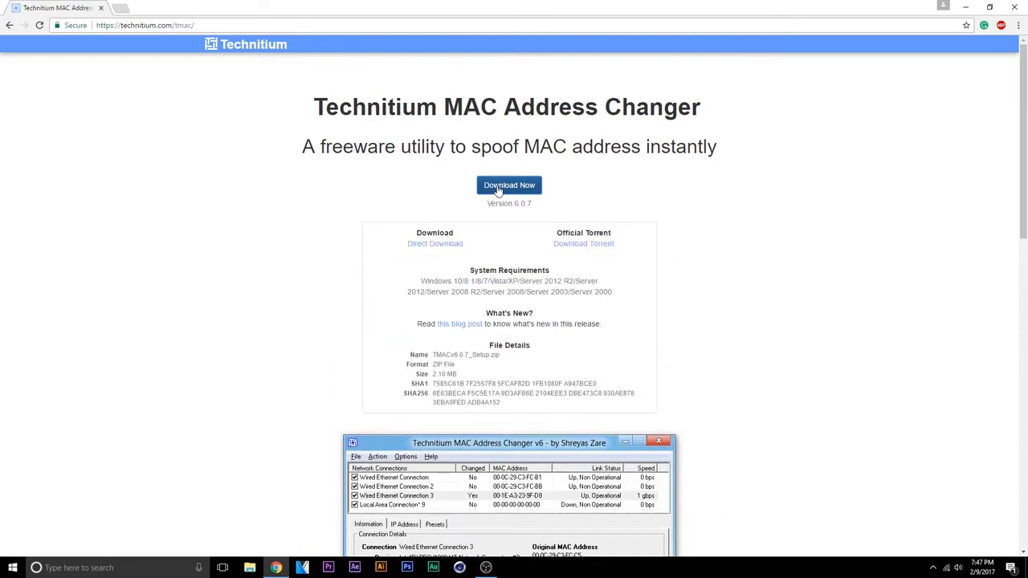
mouse_move(434, 243)
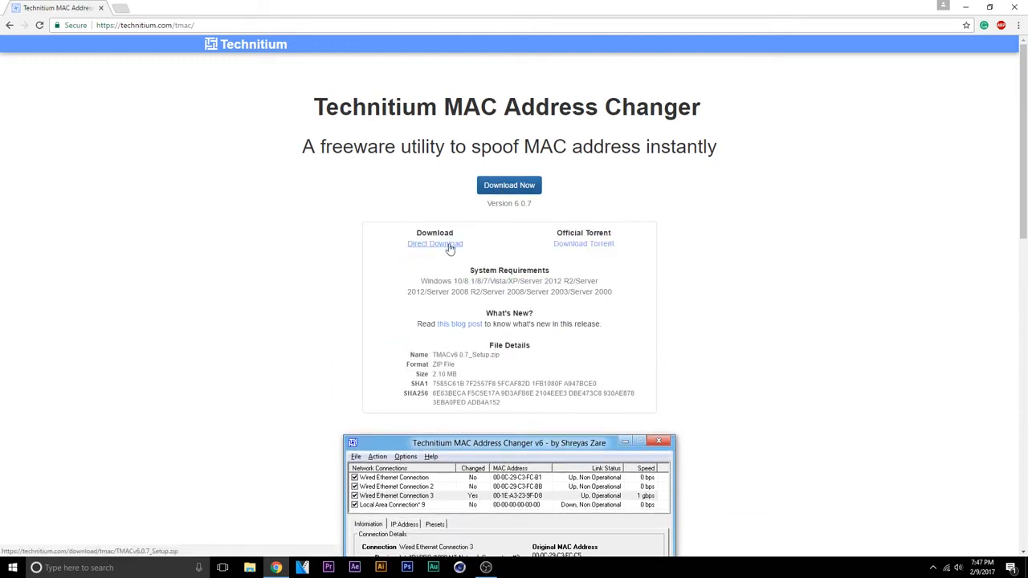
left_click(435, 243)
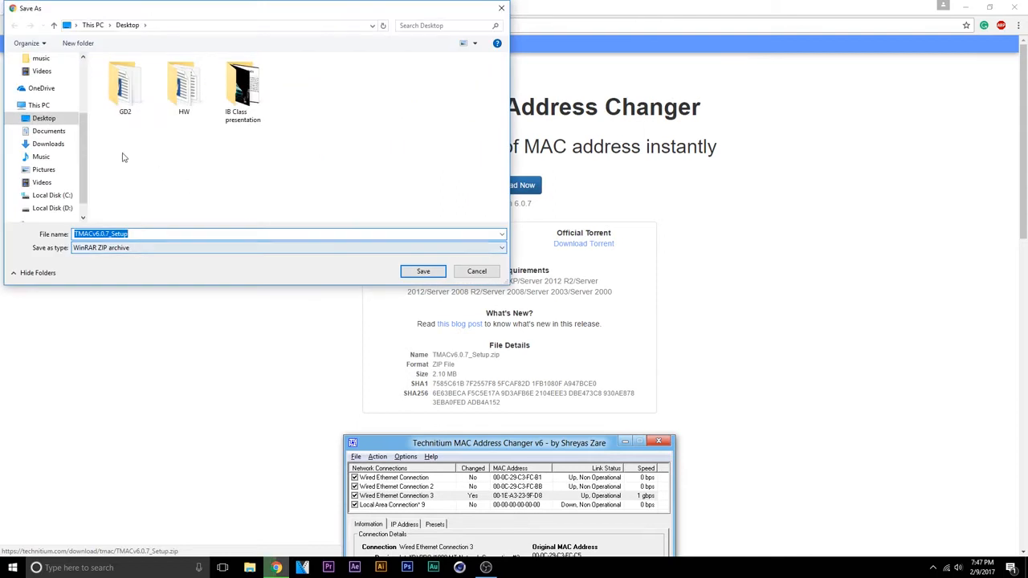
mouse_move(423, 271)
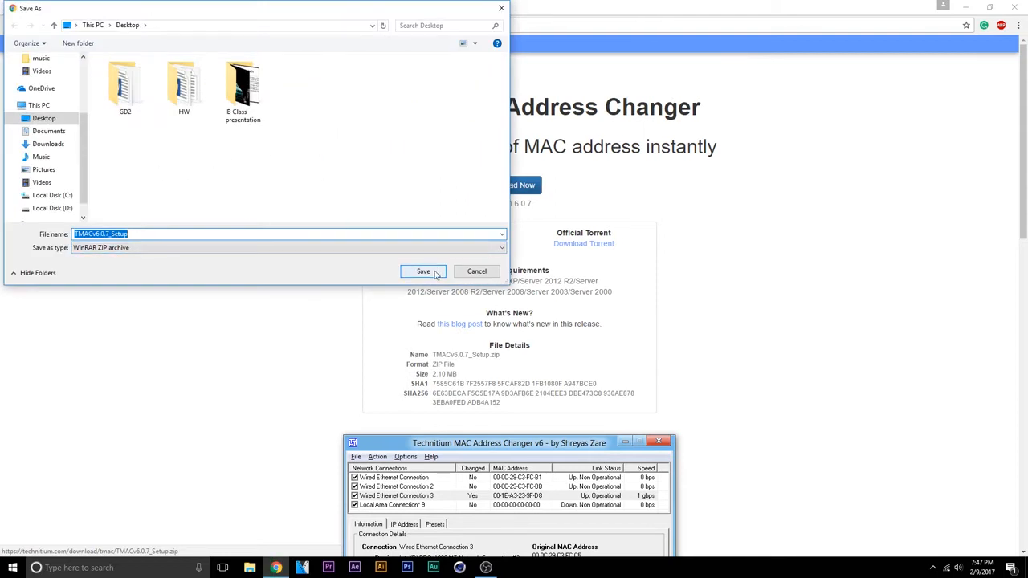
left_click(423, 270)
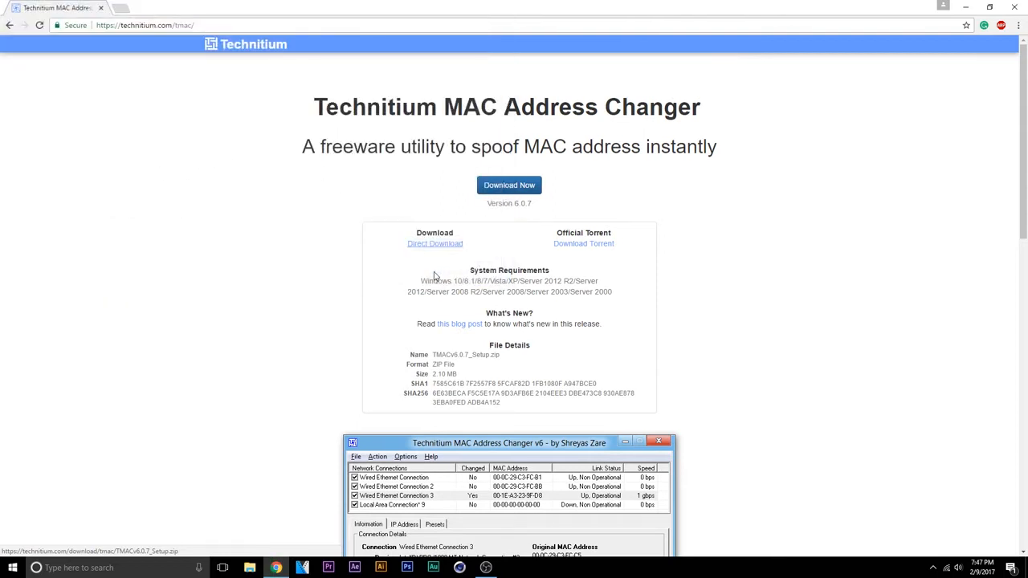
Extract the TMACv6.0.7 setup archive, move its folder into open desktop space, and open it.
left_click(435, 243)
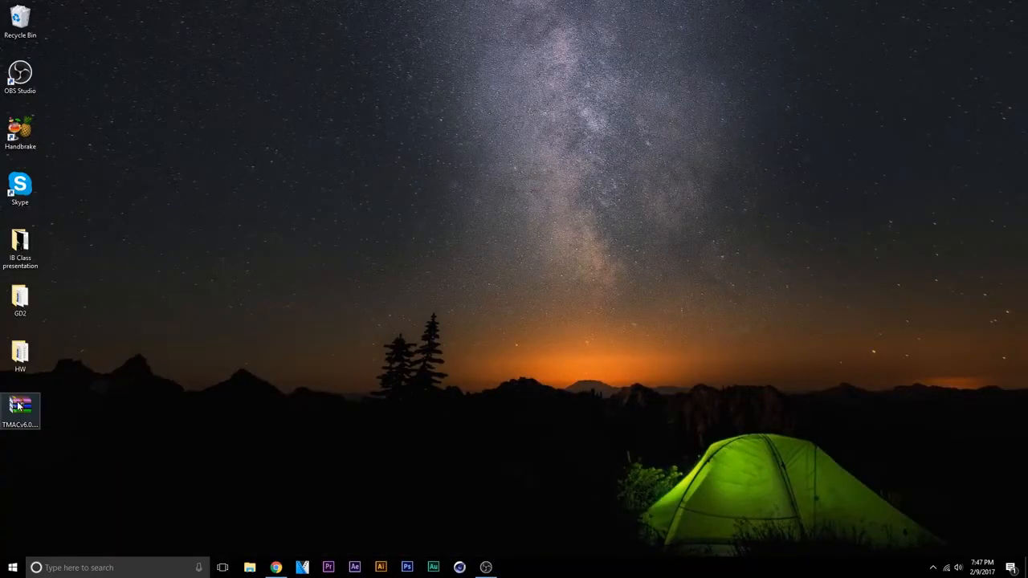
right_click(20, 411)
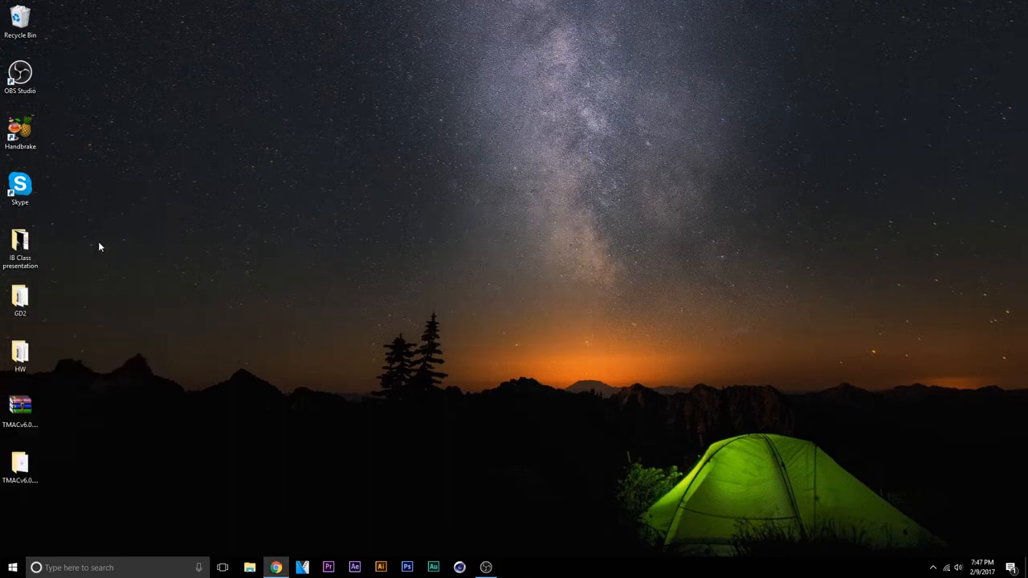
left_click_drag(20, 462, 368, 277)
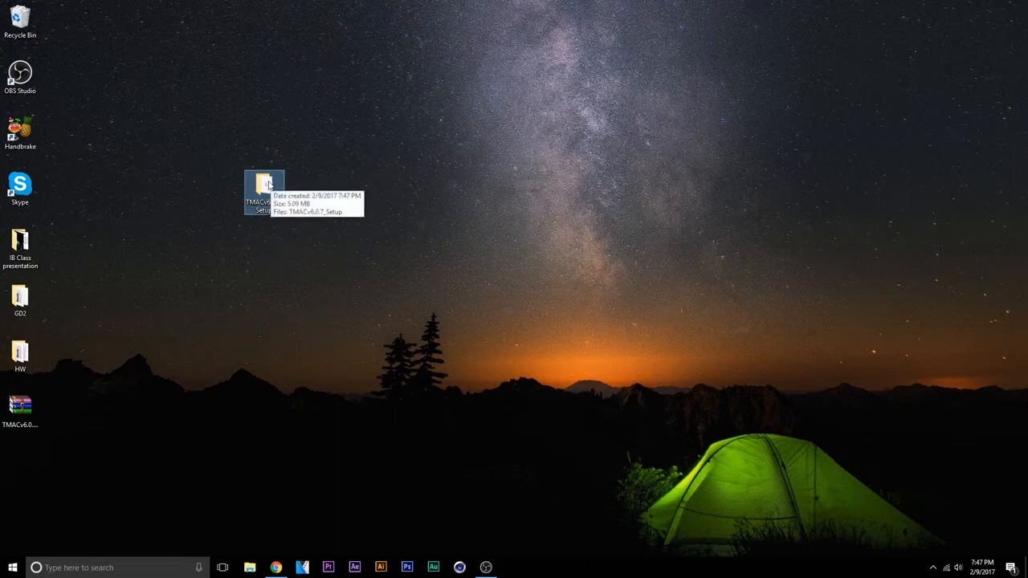
double_click(265, 183)
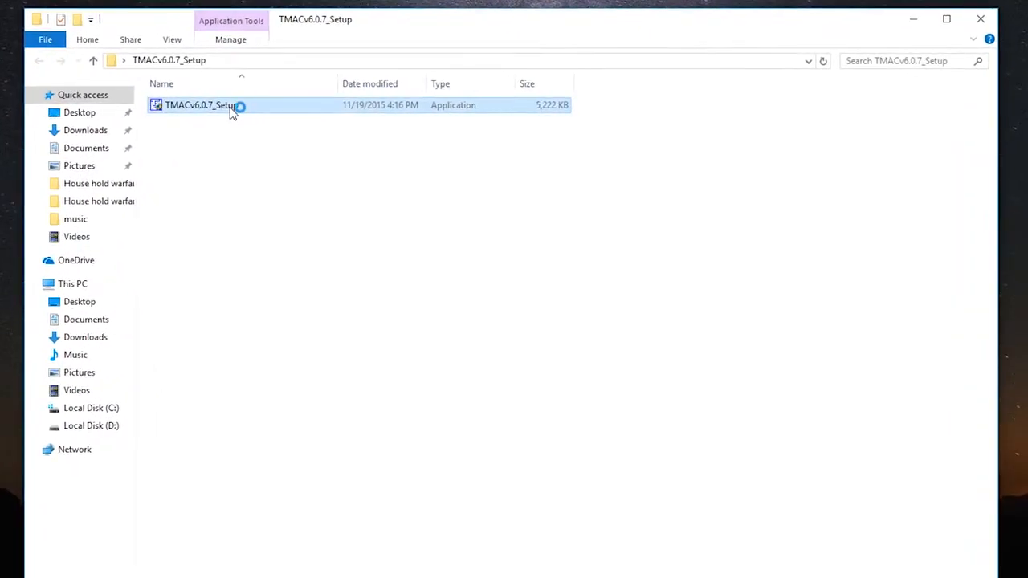
Run TMACv6.0.7_Setup, accept the licence, keep the default shortcuts, and finish installing.
double_click(200, 104)
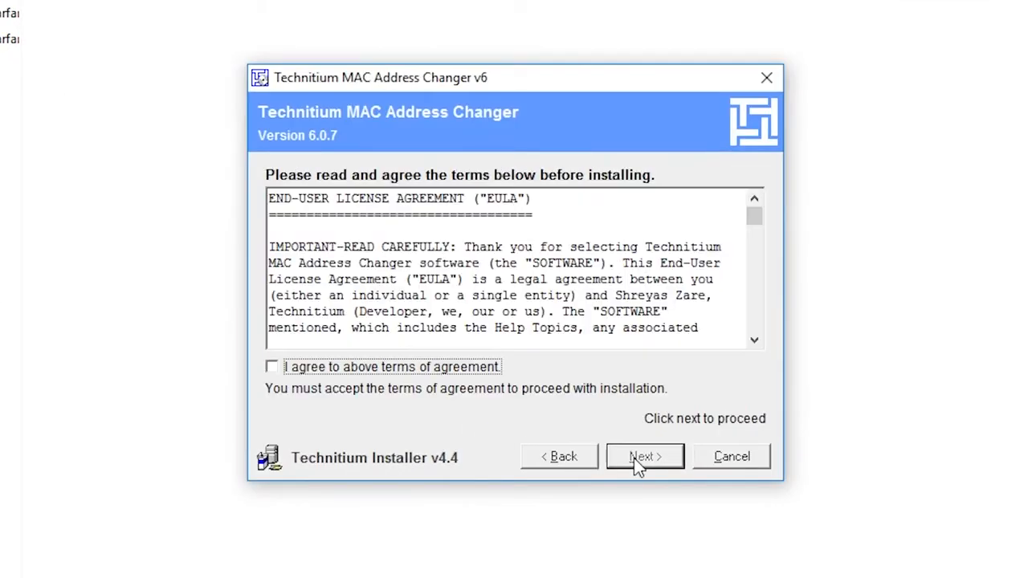
mouse_move(278, 376)
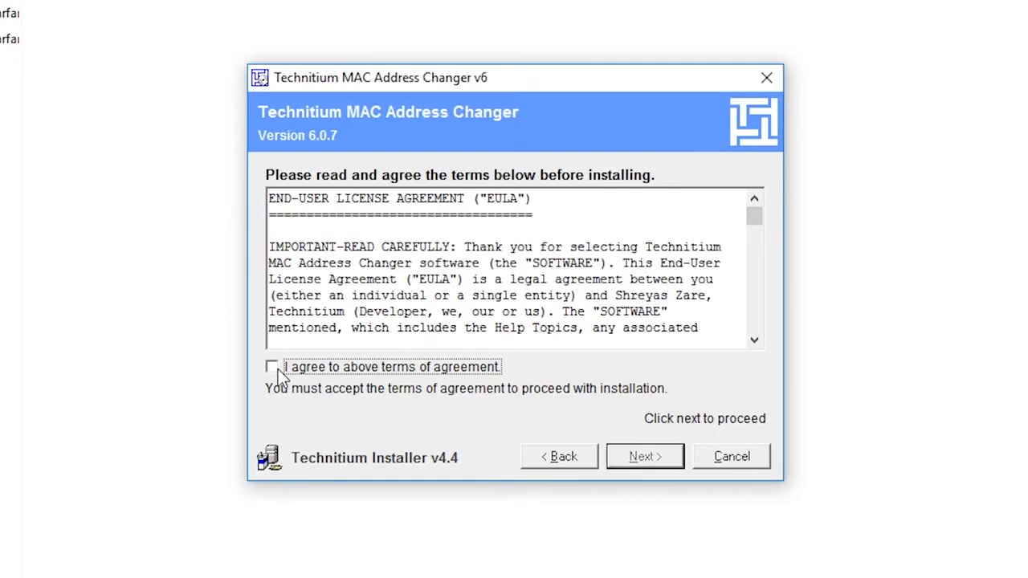
left_click(271, 367)
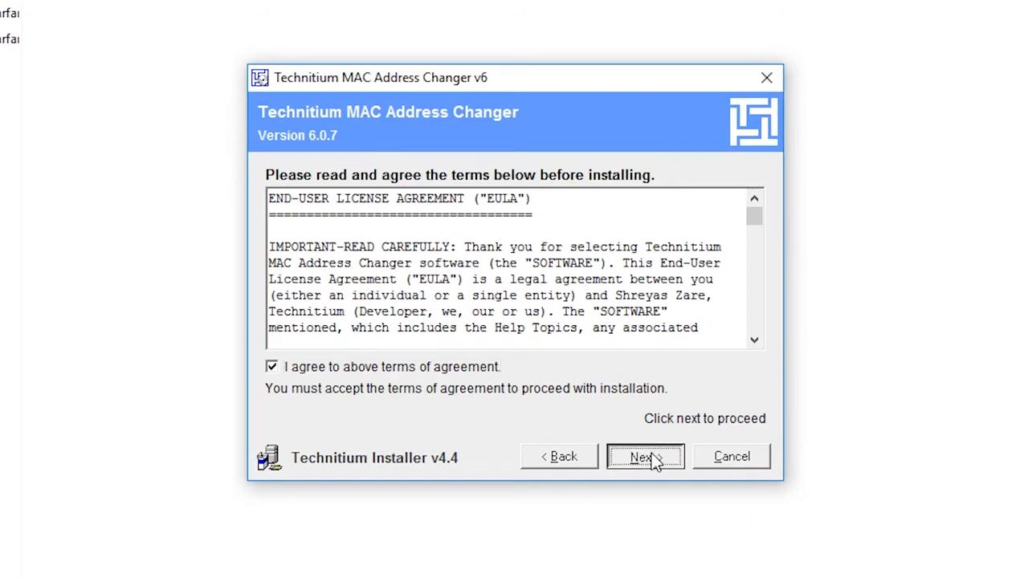
left_click(645, 456)
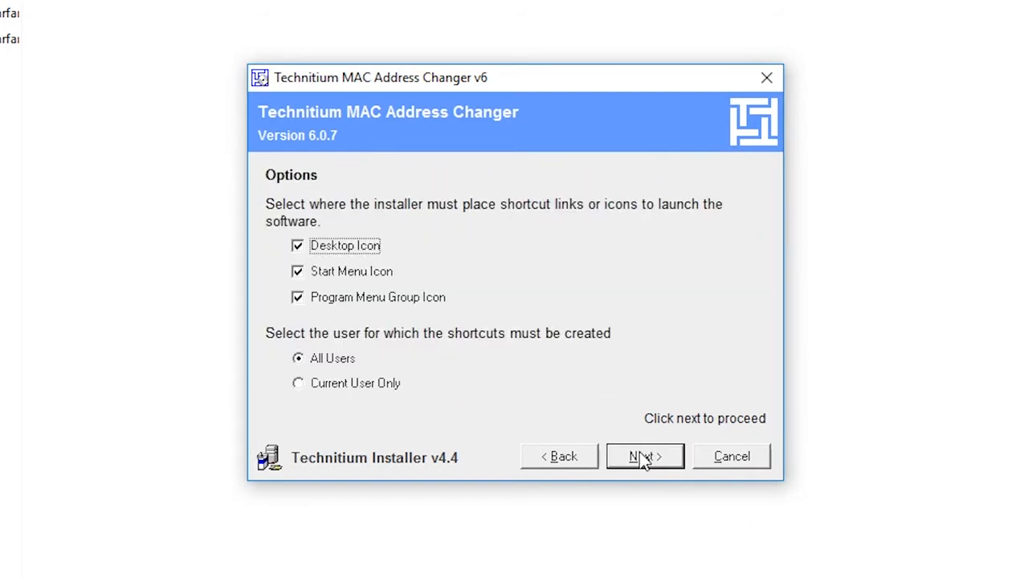
left_click(644, 456)
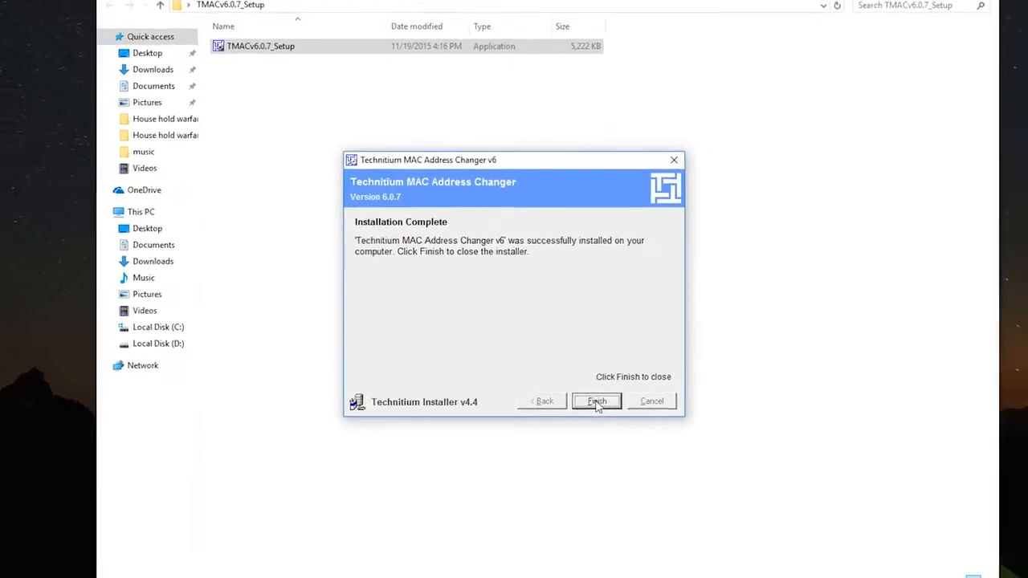
left_click(596, 401)
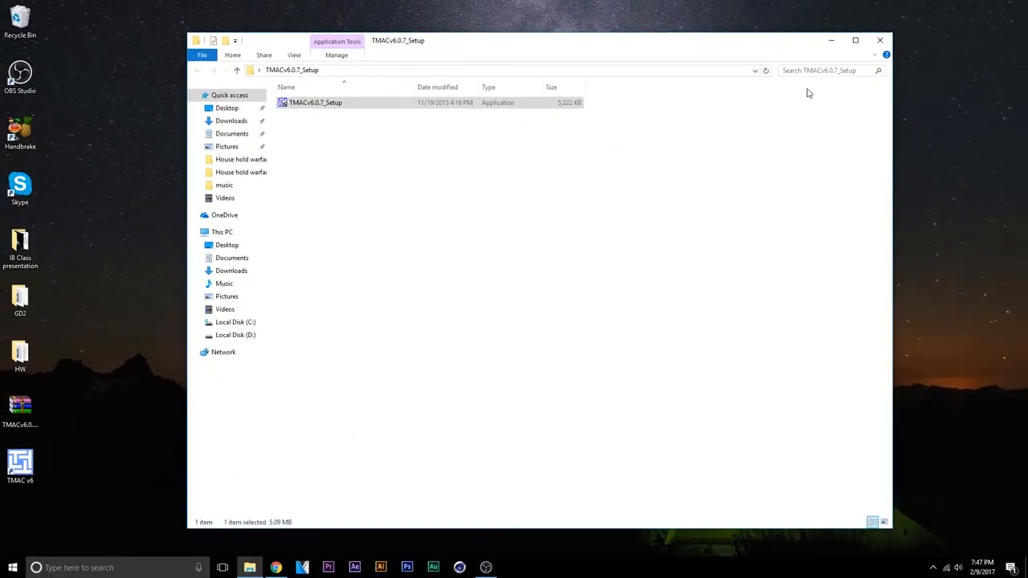
Close the setup folder and move the TMAC v6 shortcut into open desktop space.
left_click(879, 40)
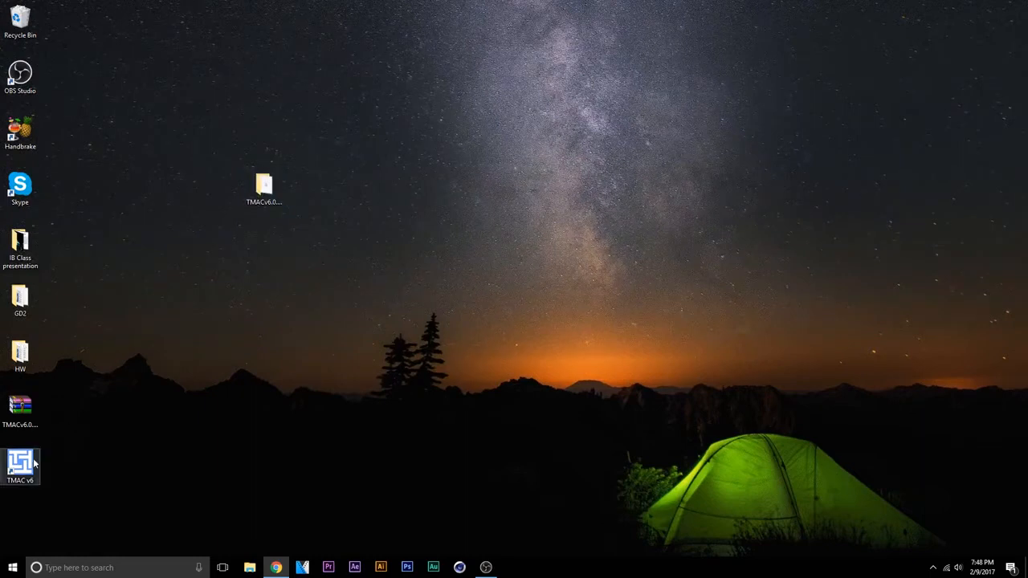
left_click_drag(20, 462, 386, 186)
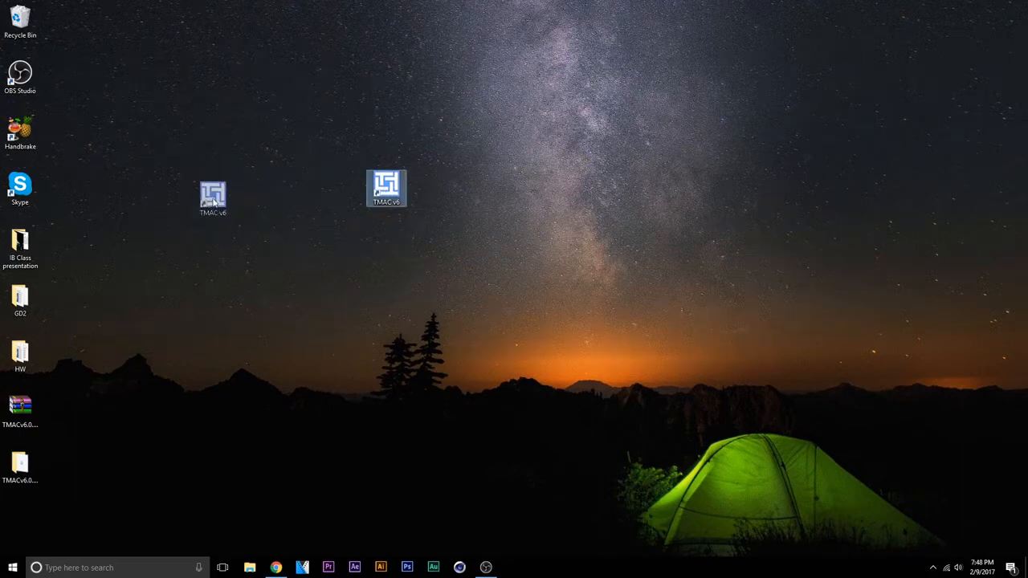
left_click_drag(386, 188, 224, 188)
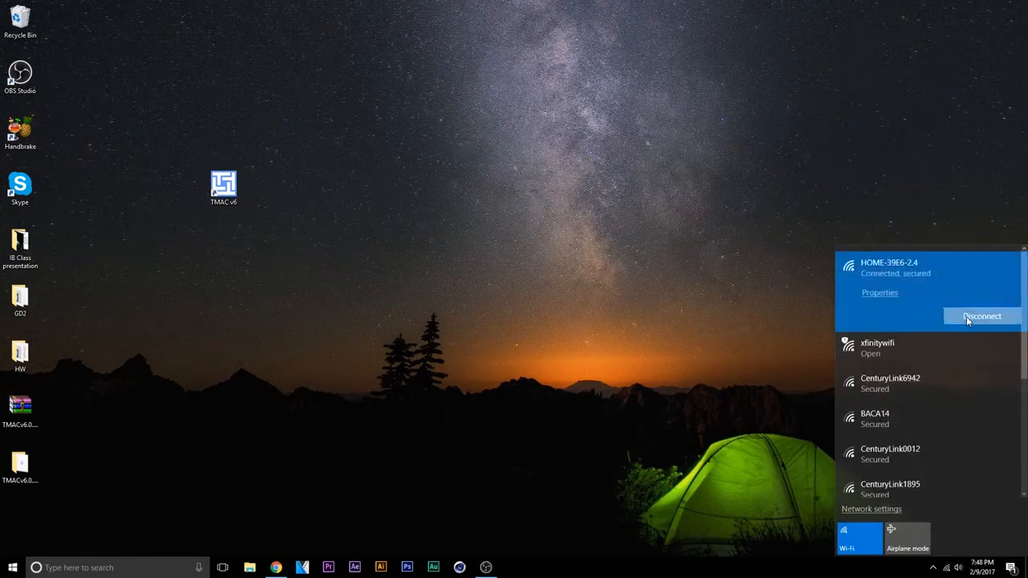
Disconnect from the HOME-39E6-2.4 Wi-Fi network.
left_click(981, 316)
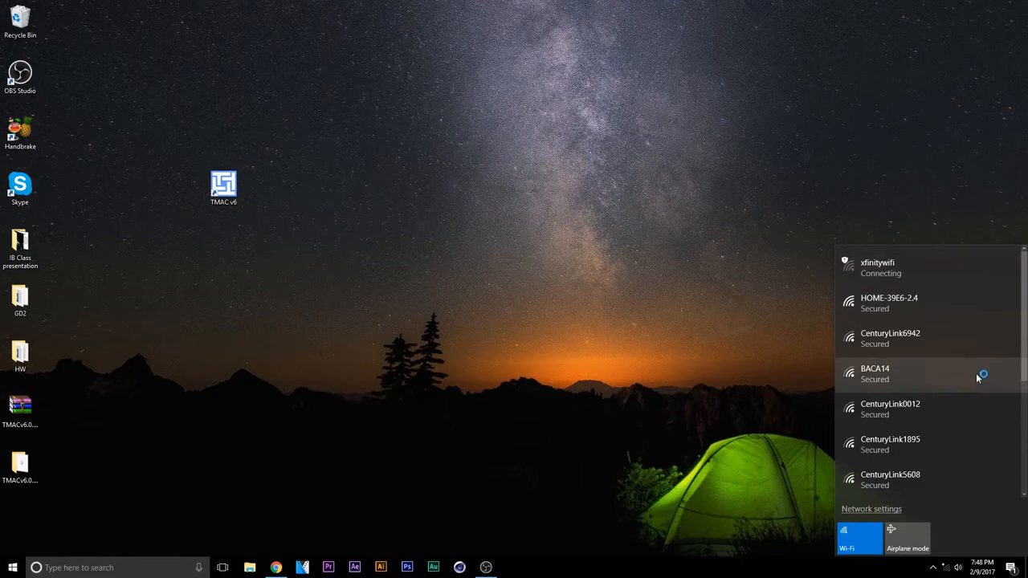
mouse_move(612, 339)
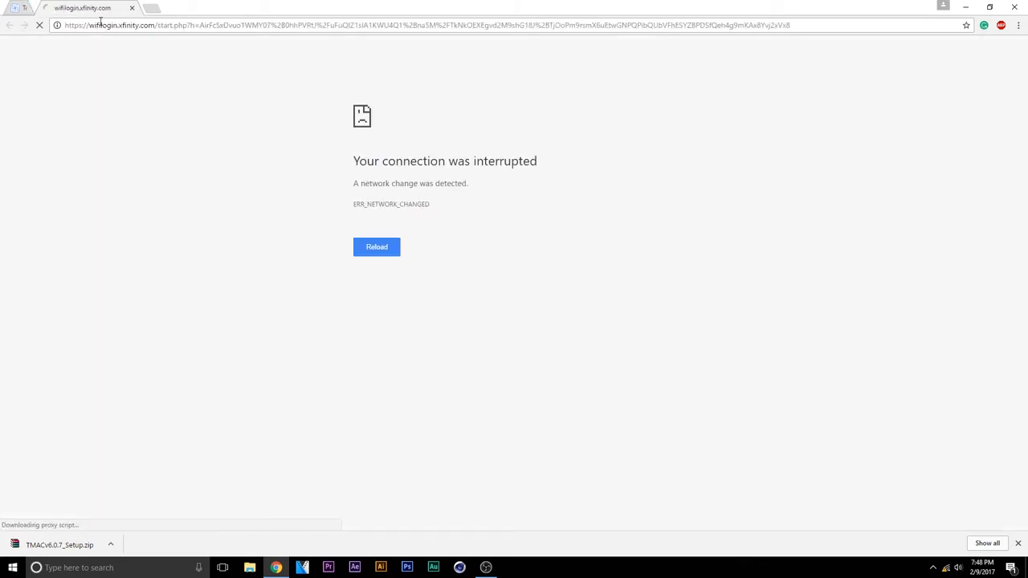
Reload the Xfinity portal, attempt the complimentary sign-up, find it expired, and close Chrome.
left_click(376, 246)
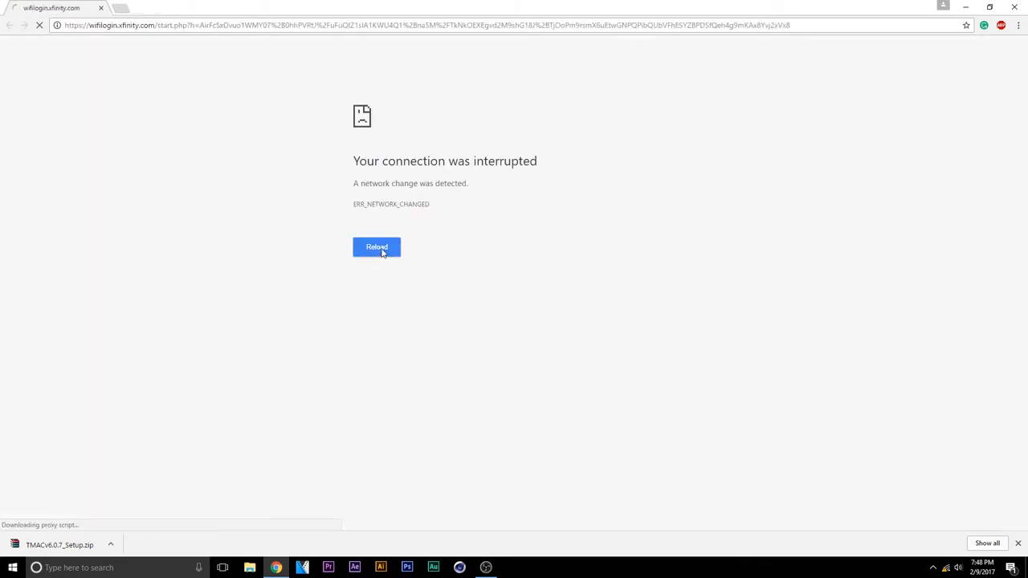
left_click(376, 246)
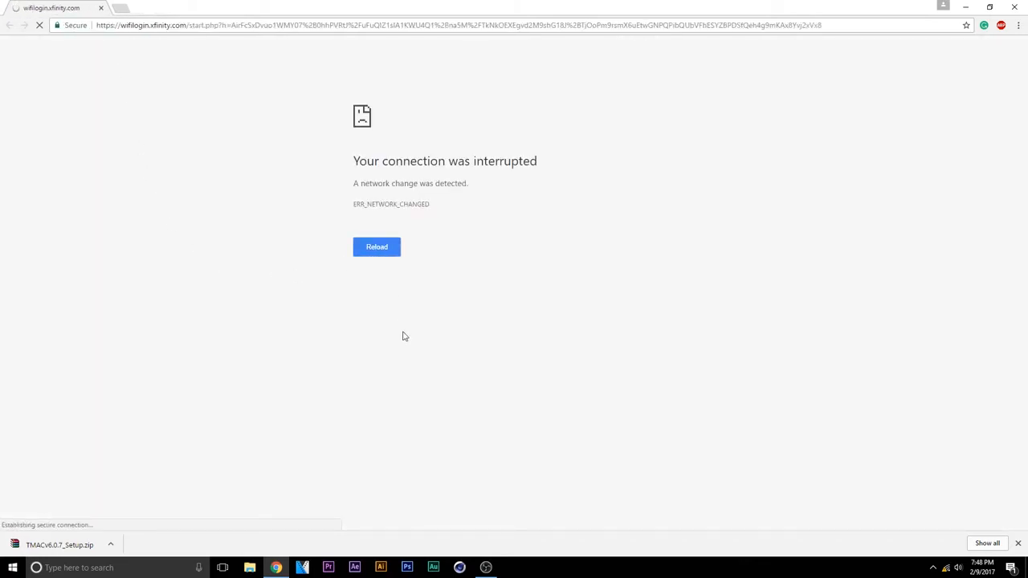
left_click(375, 247)
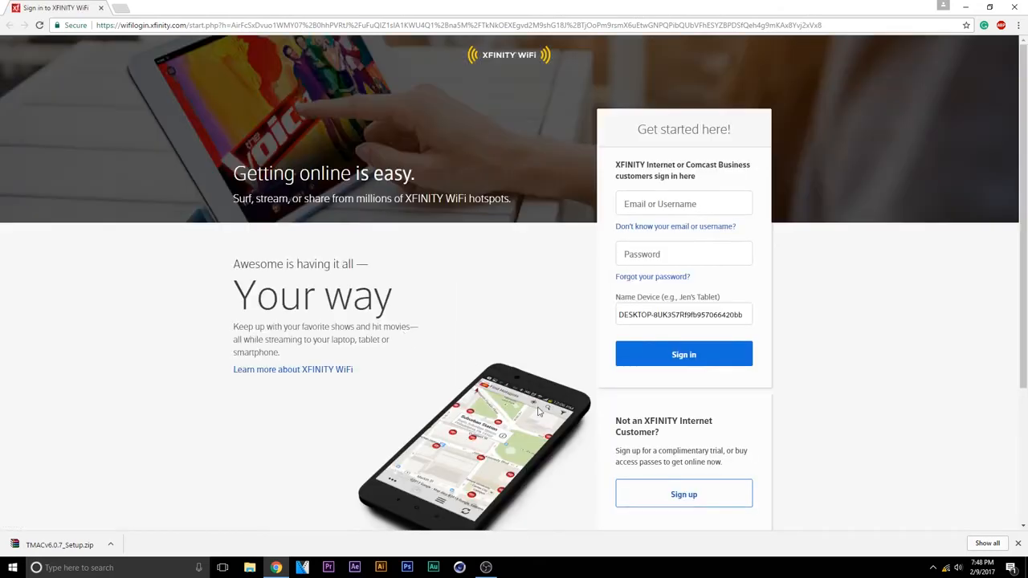
left_click(683, 494)
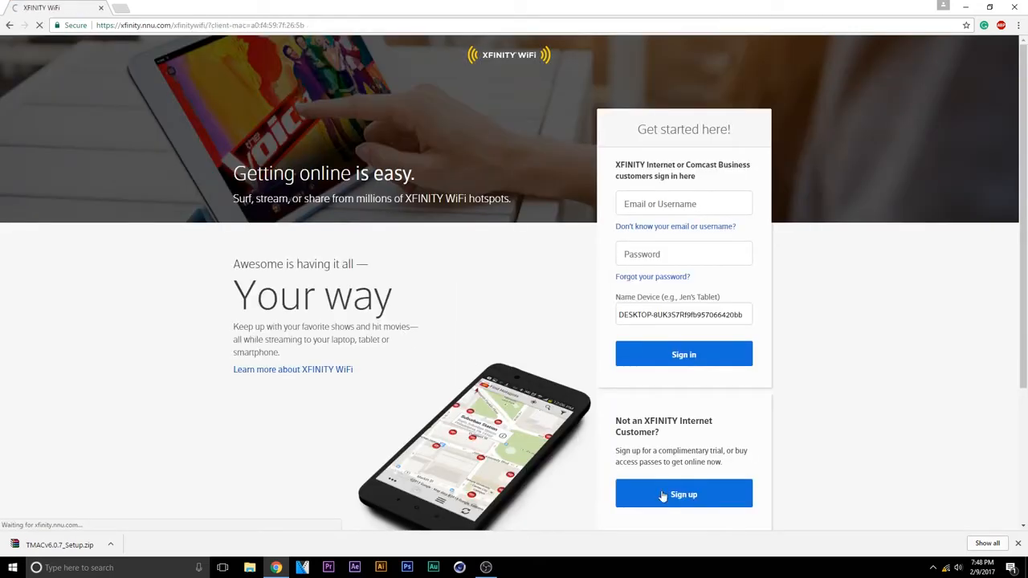
left_click(683, 494)
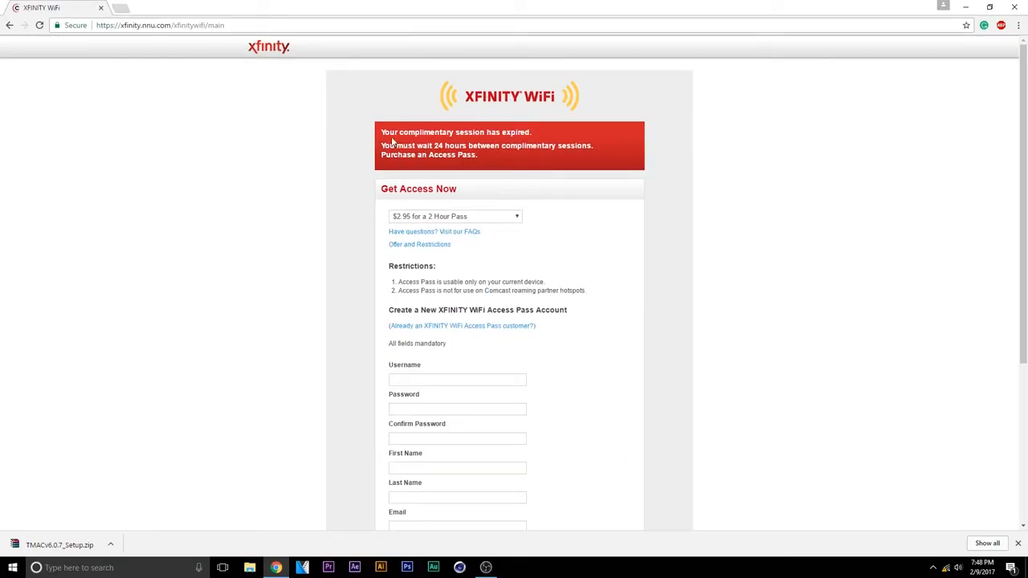
mouse_move(478, 164)
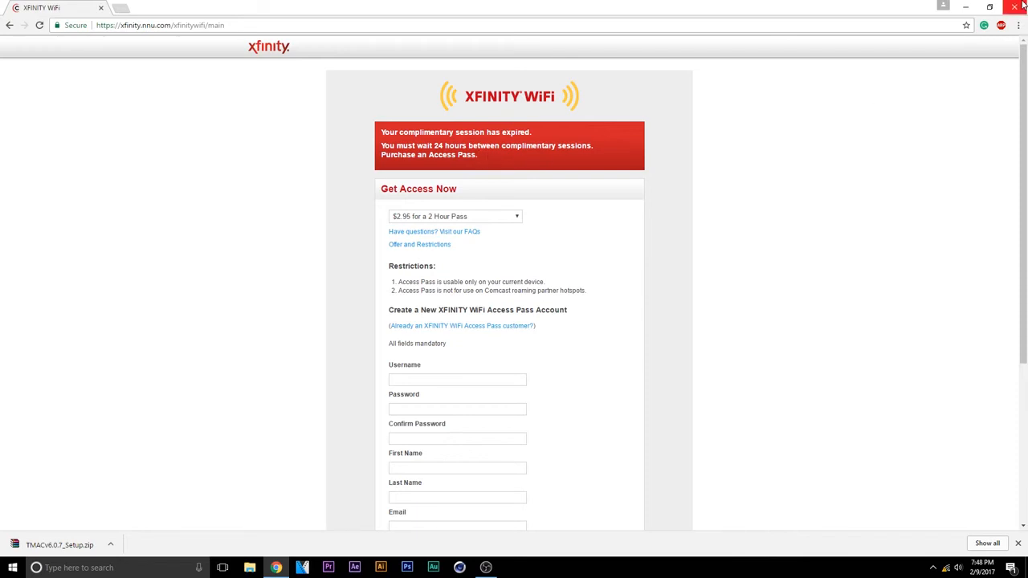
left_click(988, 7)
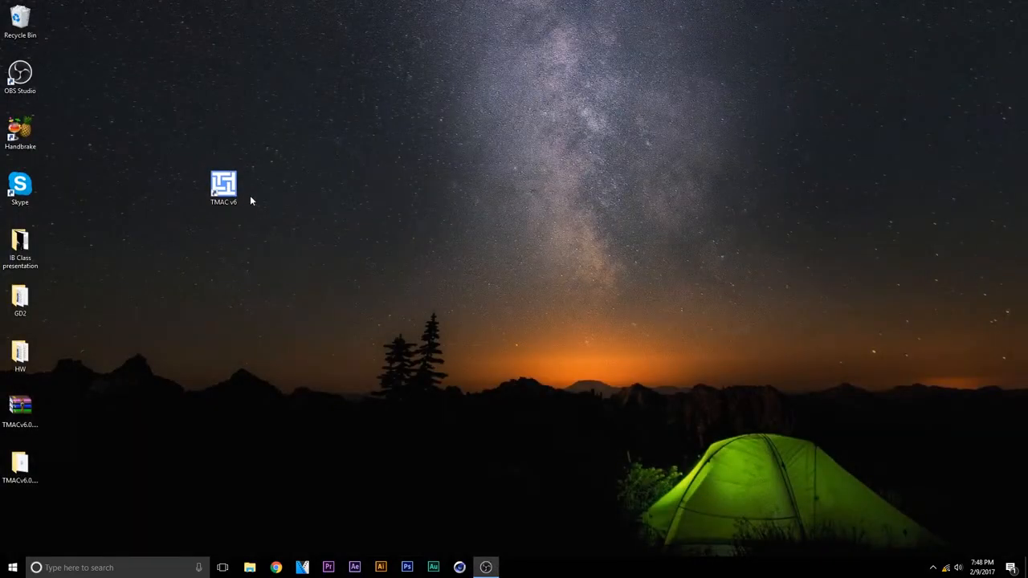
Launch TMAC v6 from the desktop shortcut and accept associating preset files with it.
left_click(224, 183)
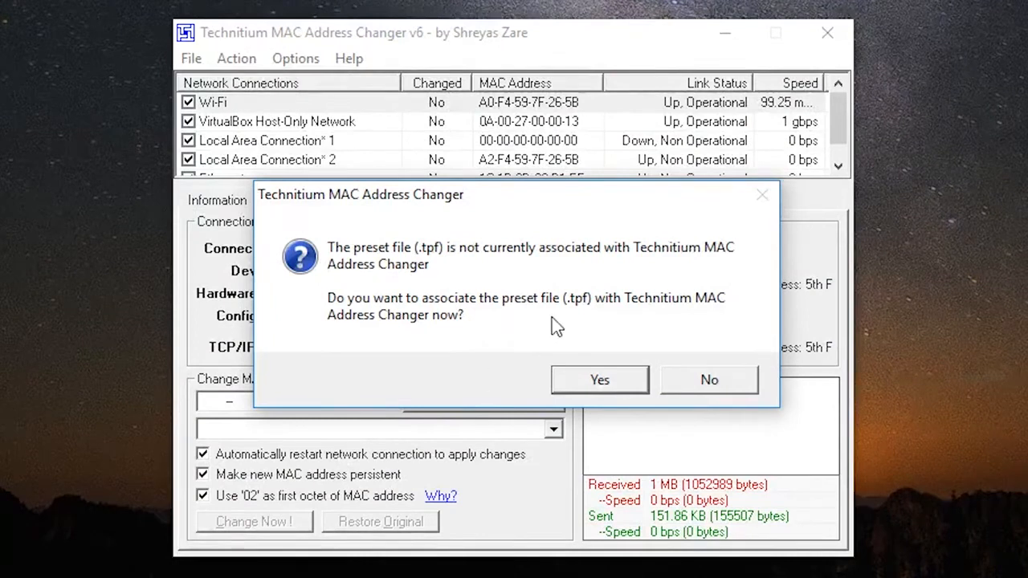
mouse_move(600, 379)
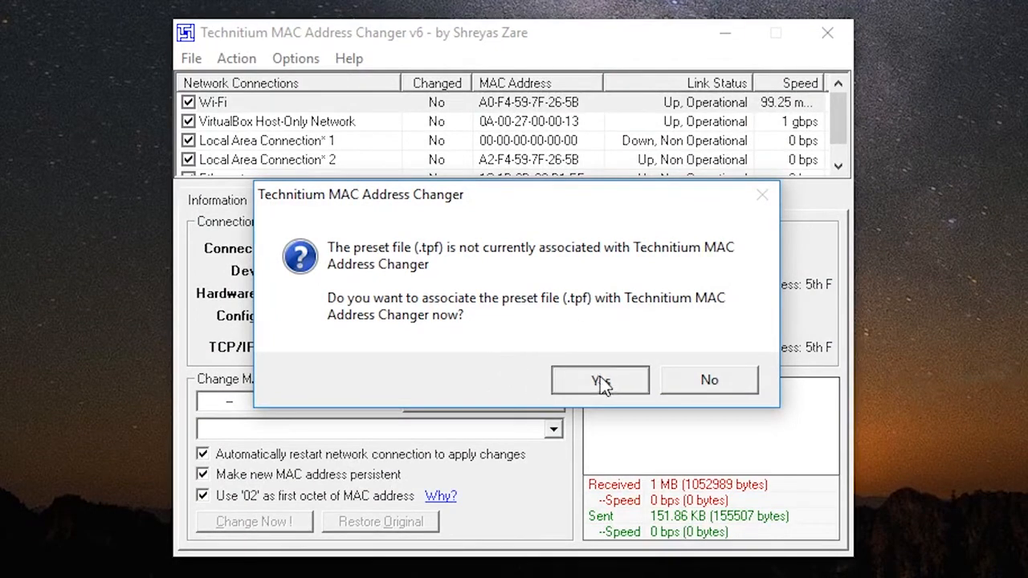
left_click(600, 379)
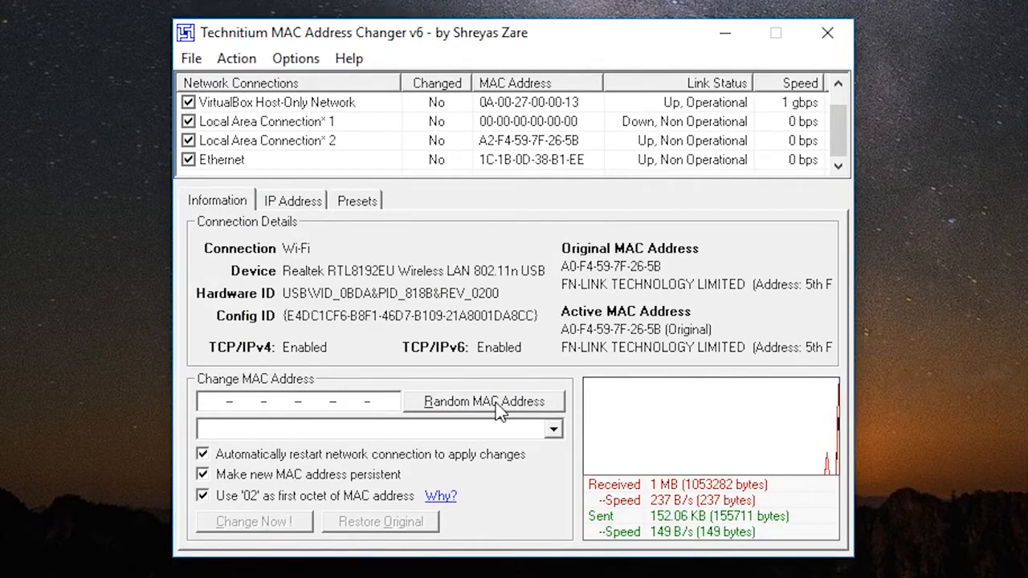
Generate random MAC 02-83-1E-0E-64-EA, apply it with Change Now!, and dismiss the confirmation.
left_click(484, 401)
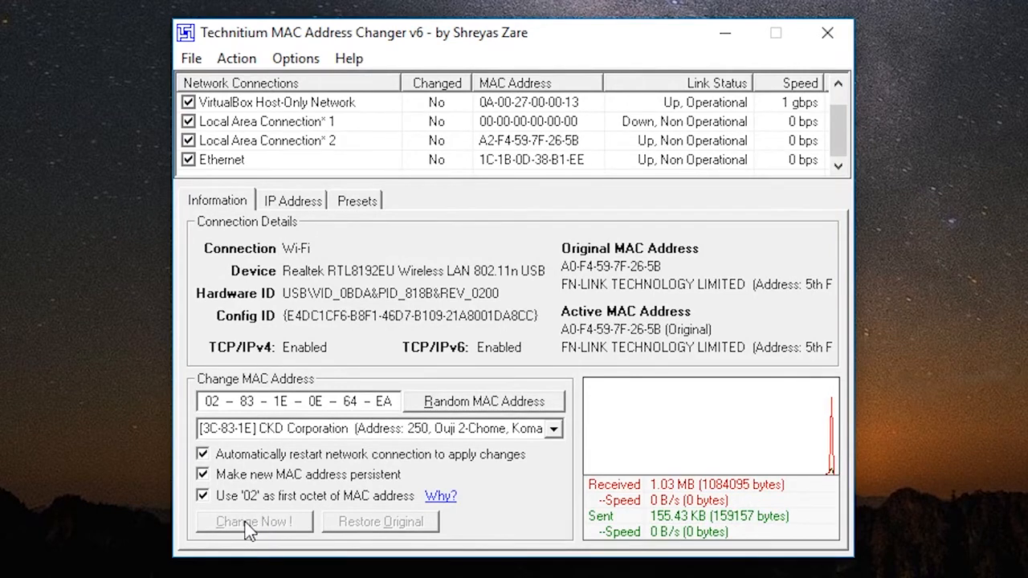
mouse_move(635, 128)
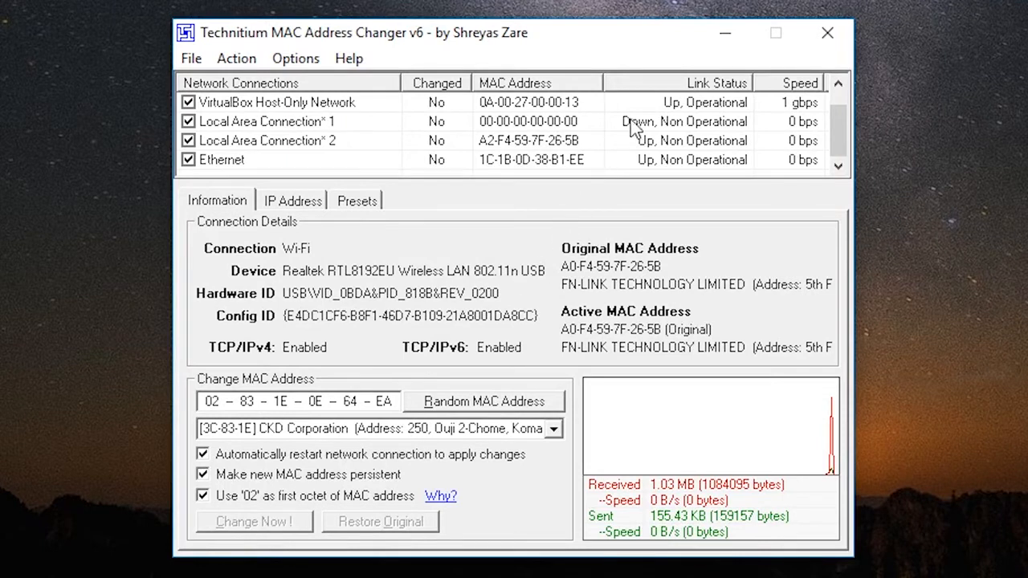
left_click(253, 521)
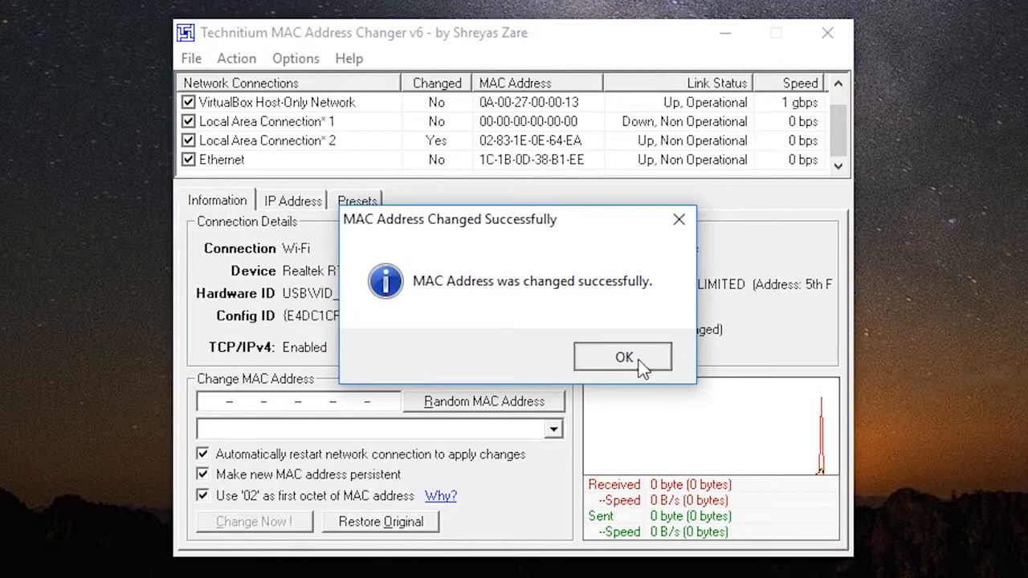
left_click(623, 357)
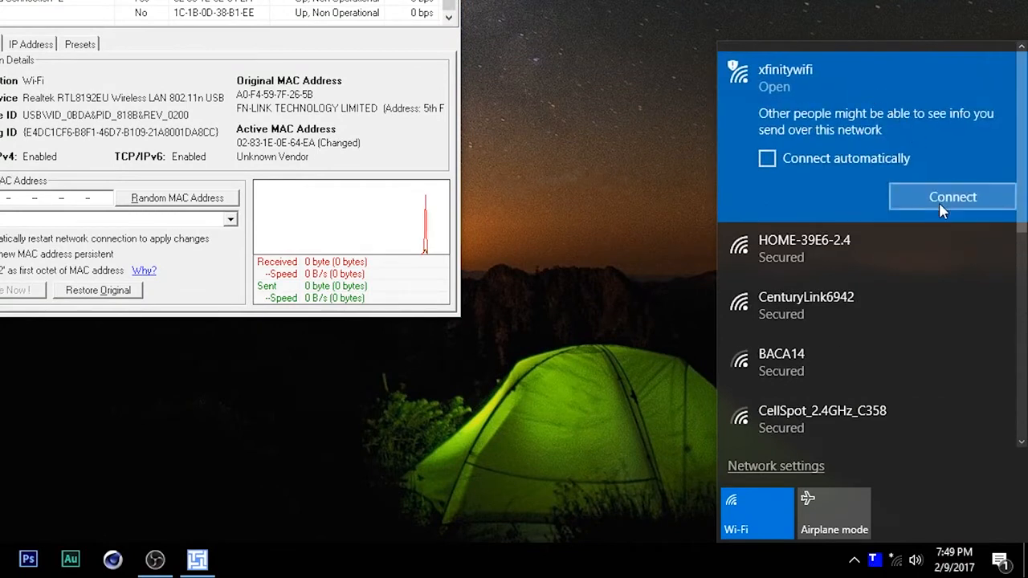
Select xfinitywifi in the network flyout and connect to it.
left_click(952, 197)
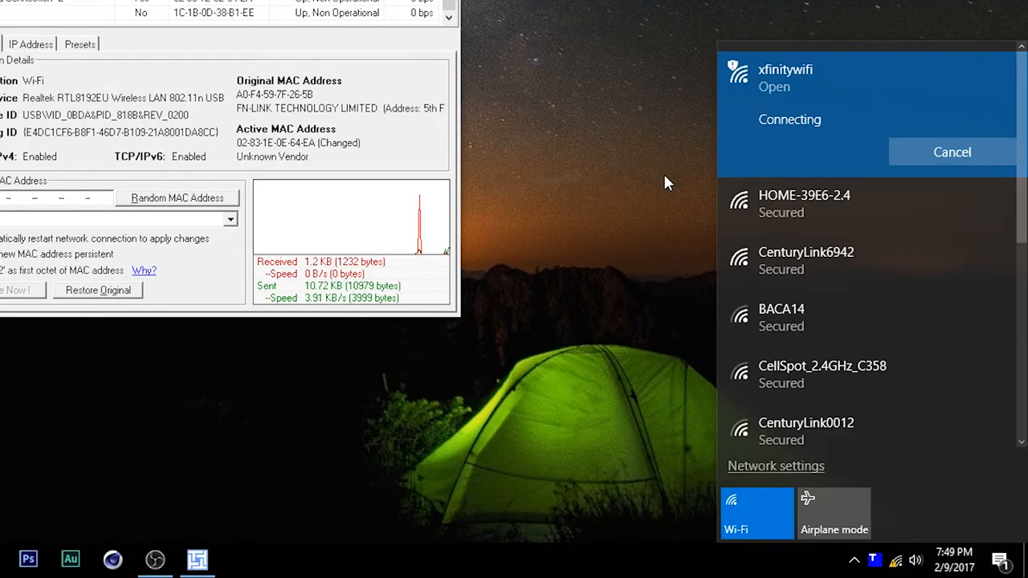
left_click(673, 177)
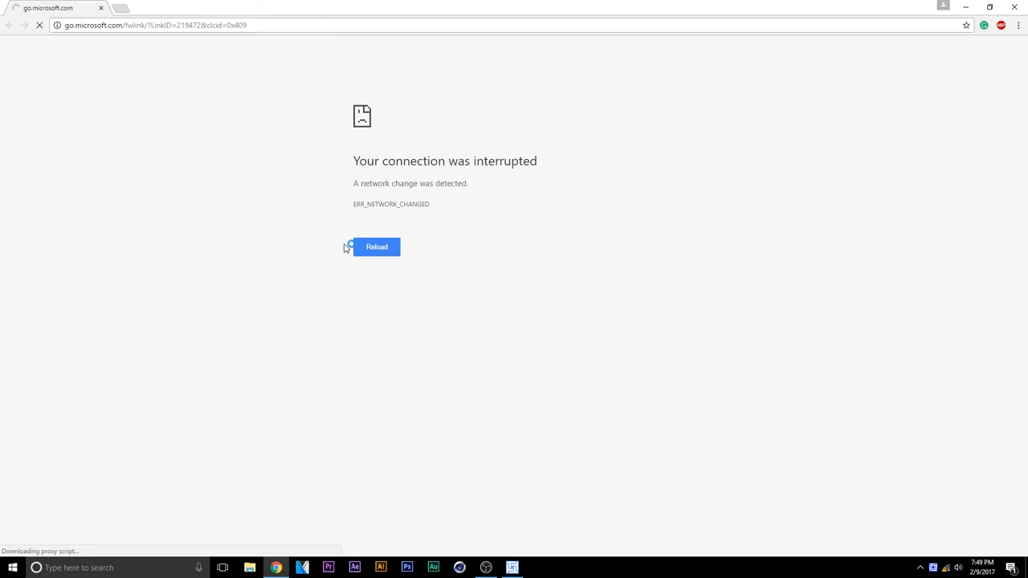
Reload the Xfinity portal, start sign-up, and choose the $0.00 Complimentary Hour Pass.
left_click(375, 246)
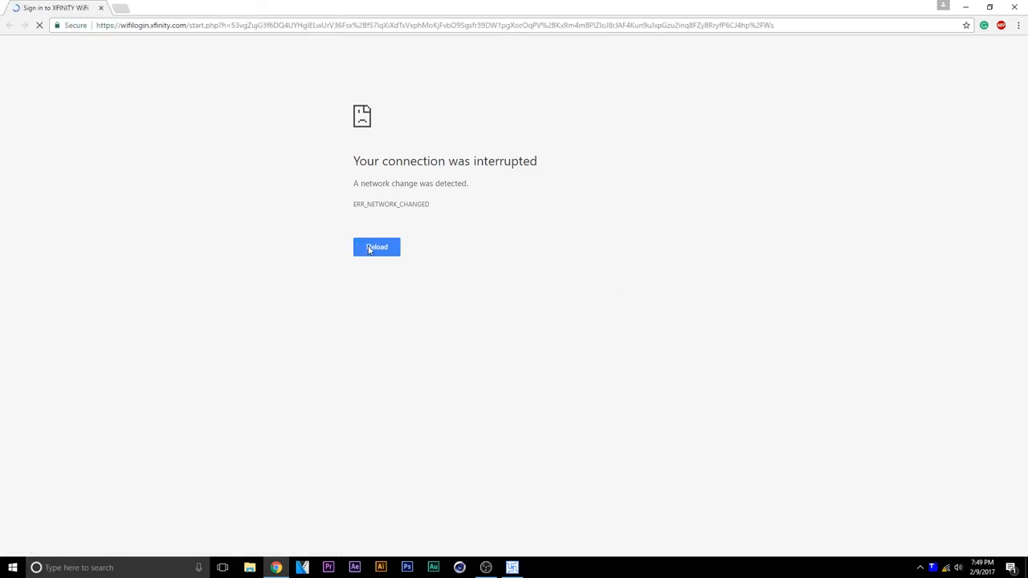
left_click(376, 246)
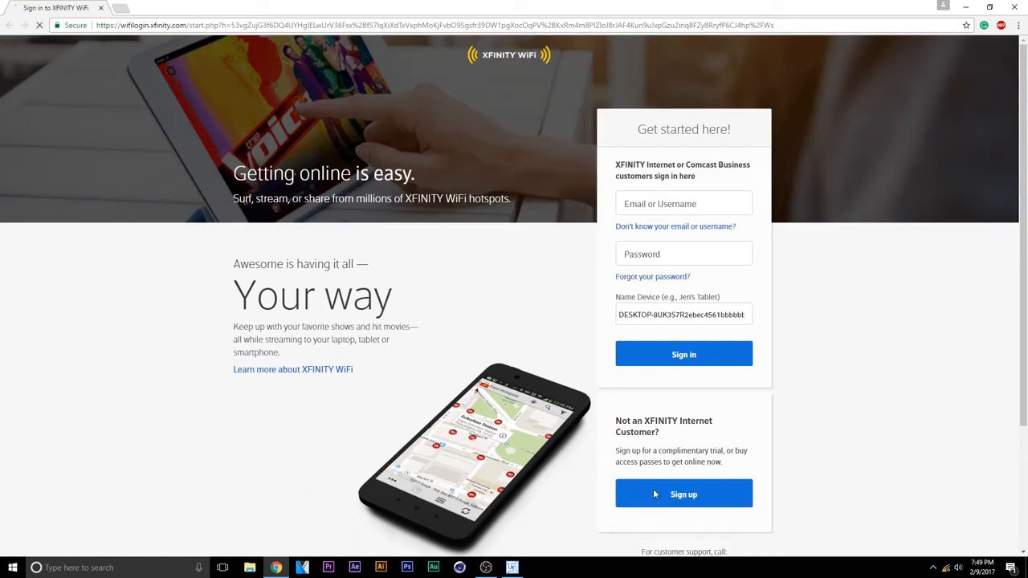
left_click(683, 494)
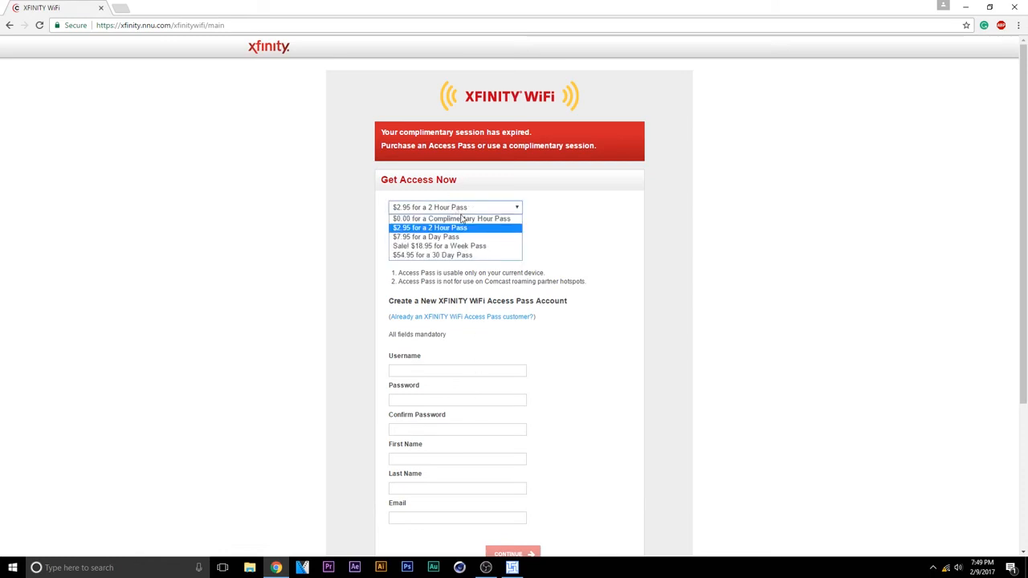
left_click(451, 219)
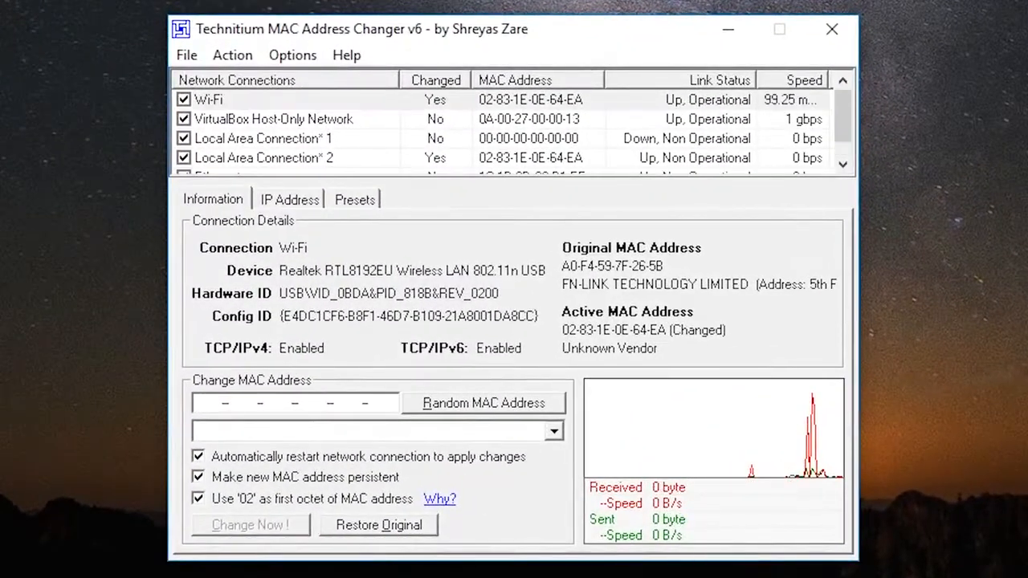
Select the Wi-Fi adapter and apply random MAC 02-1B-3E-BE-30-86, then acknowledge the success notice.
left_click(483, 403)
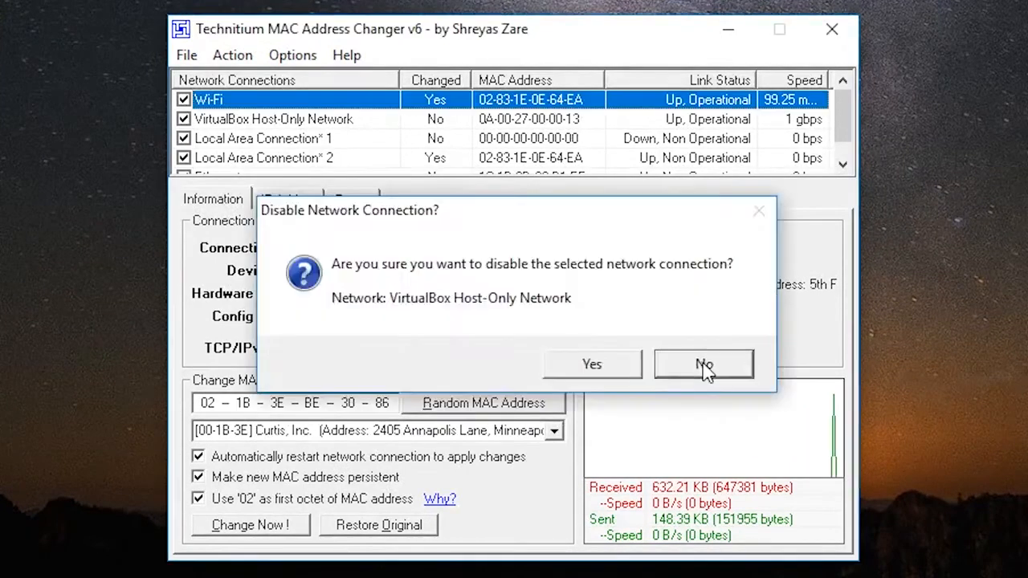
left_click(703, 364)
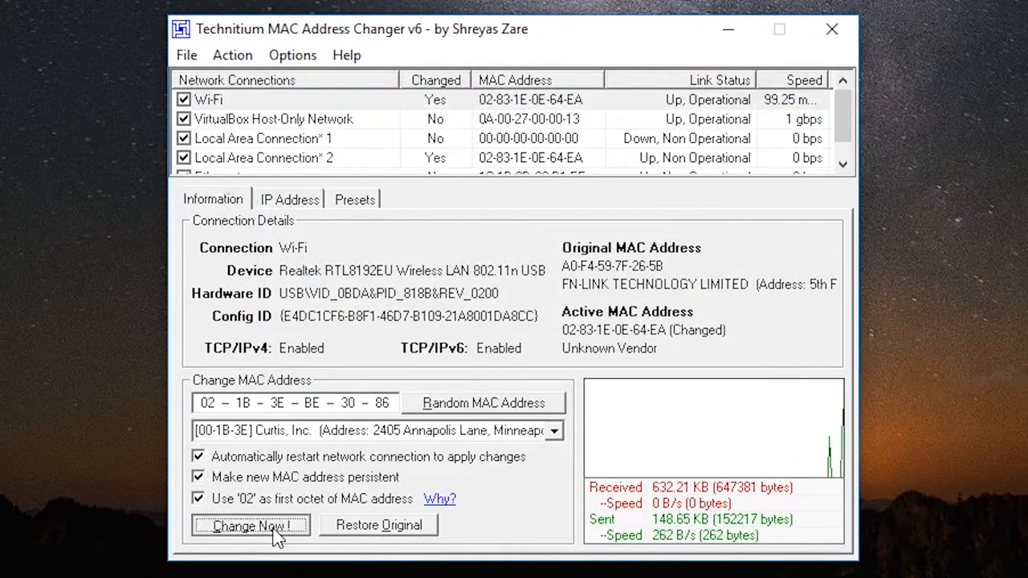
left_click(251, 525)
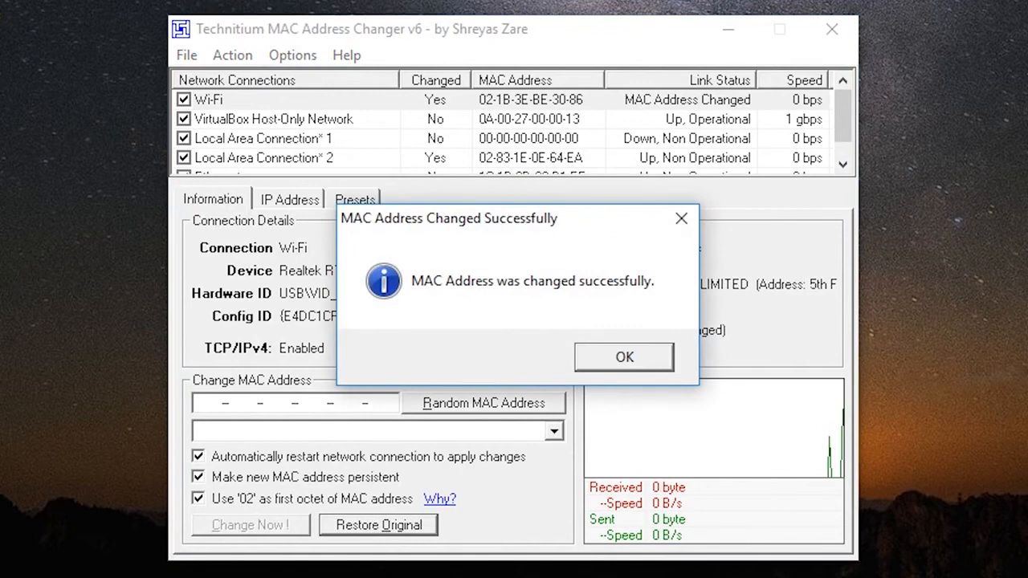
left_click(624, 357)
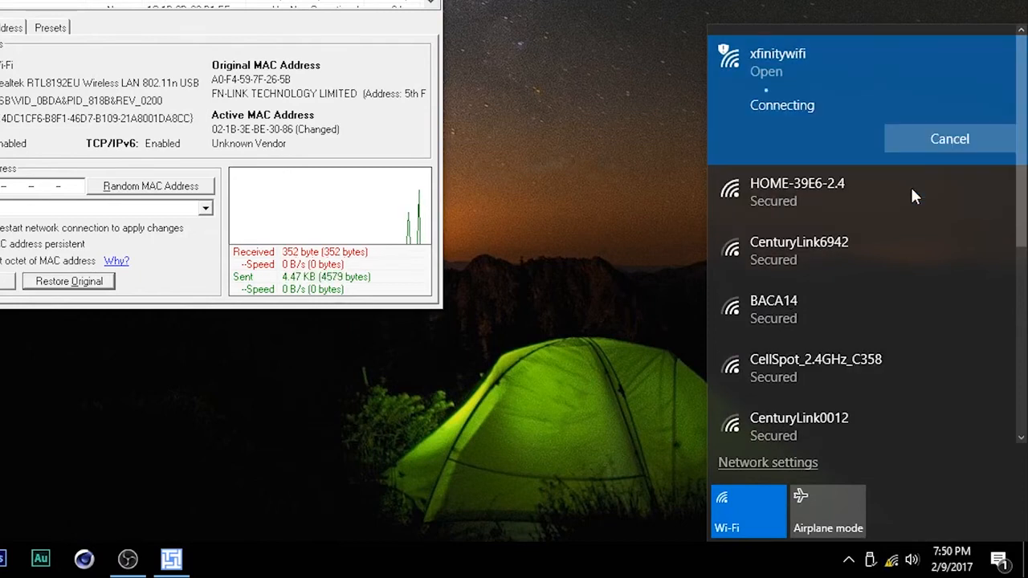
mouse_move(570, 177)
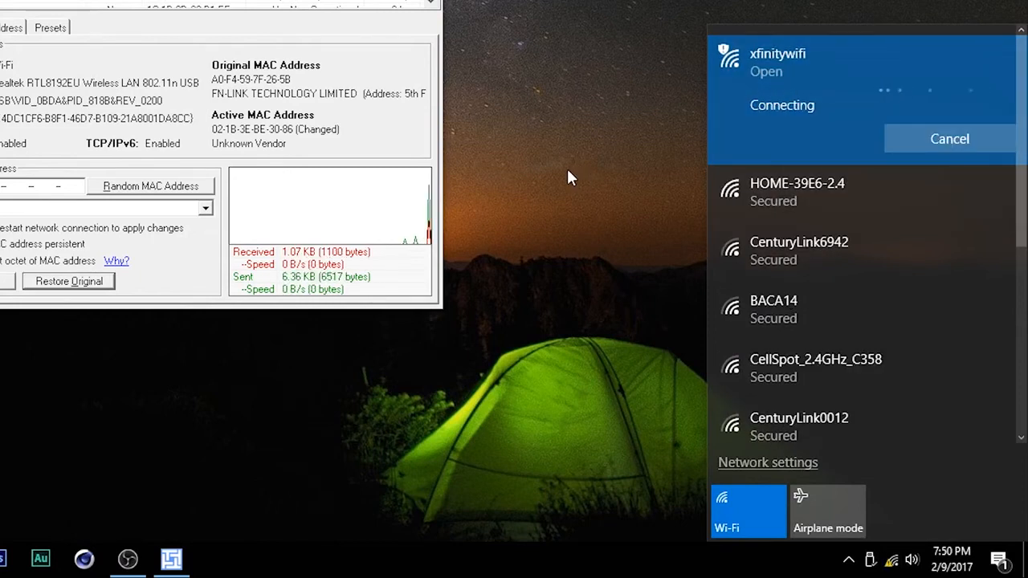
Close the Wi-Fi flyout while xfinitywifi reconnects.
left_click(570, 171)
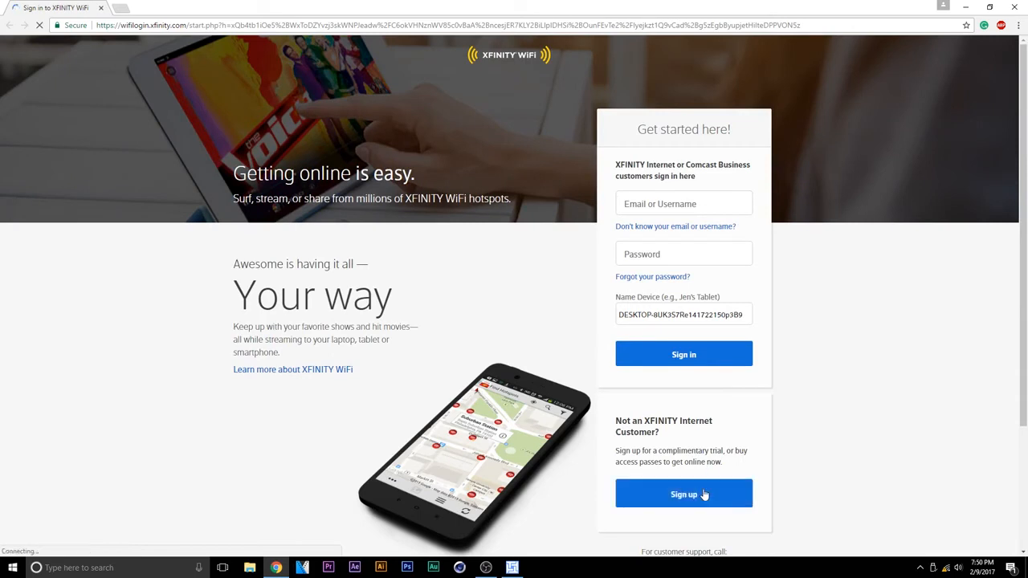
Choose Sign up under 'Not an XFINITY Internet Customer?' on the sign-in page.
left_click(684, 494)
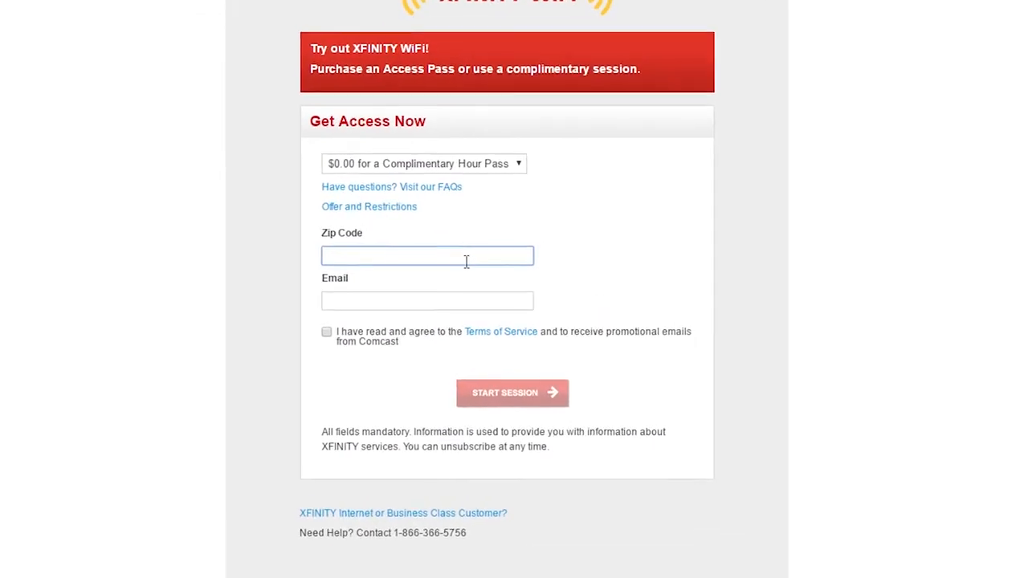
Enter zip code 12362 in the Get Access Now form.
scroll("up", 3)
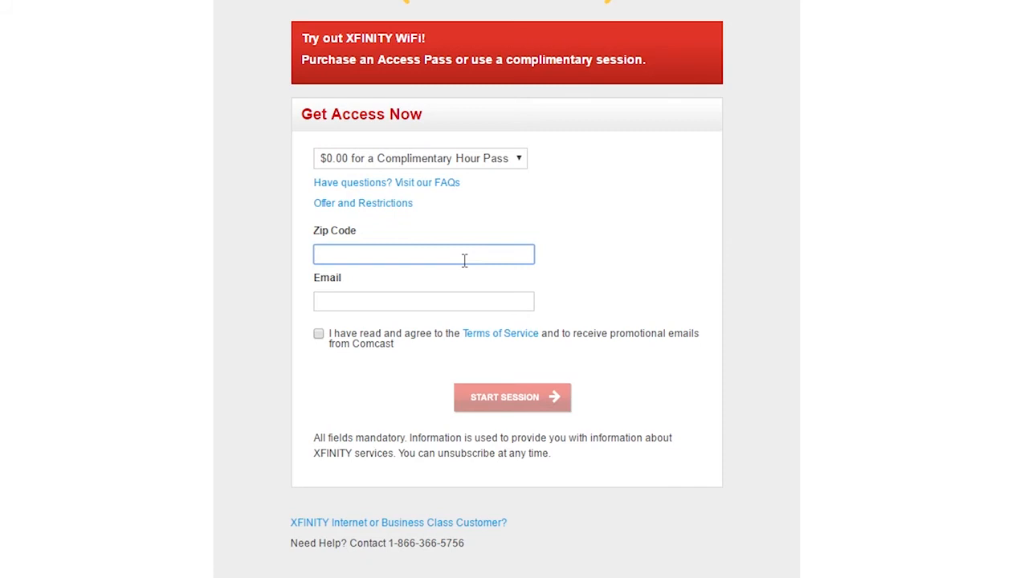
type("123")
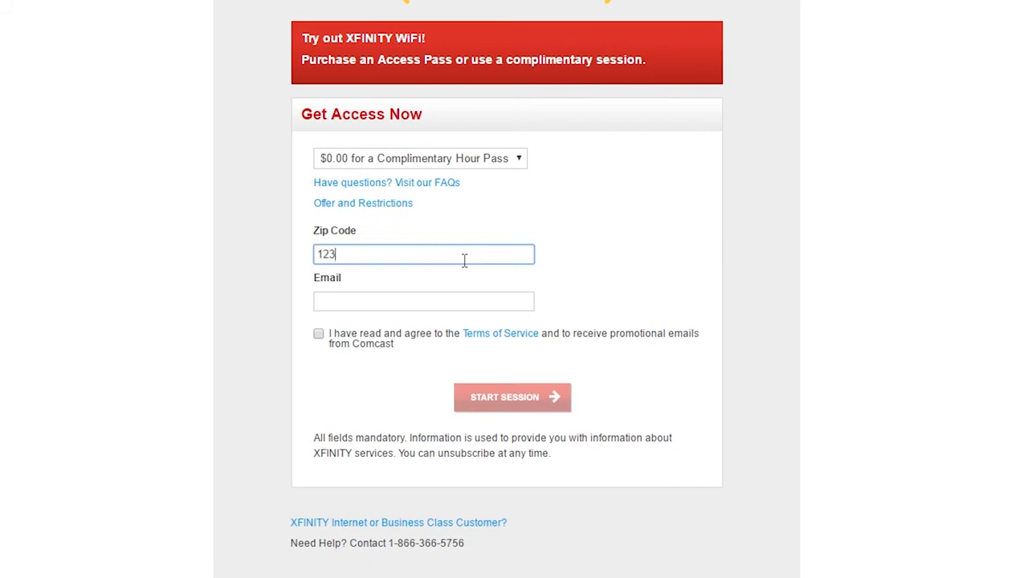
type("62")
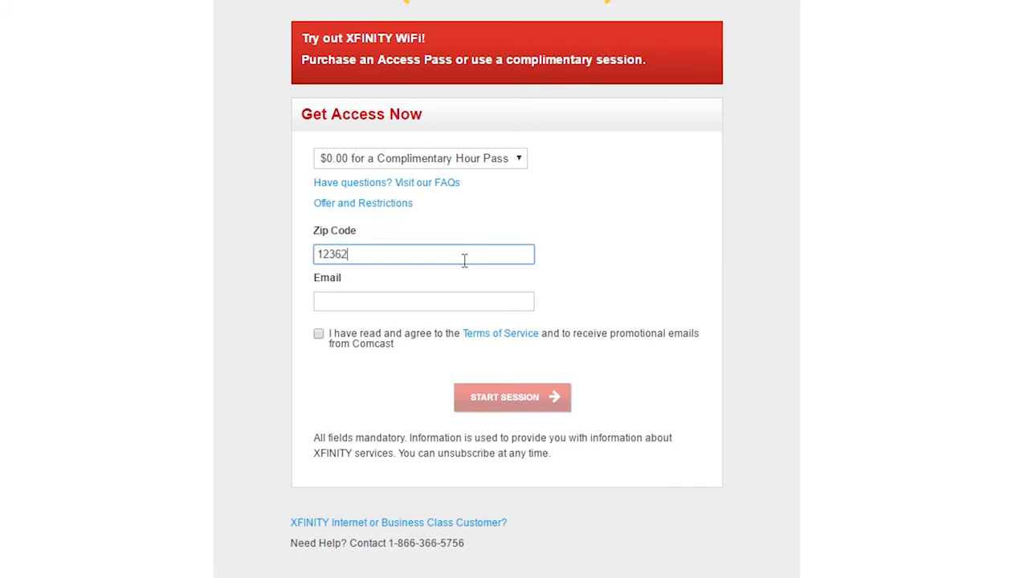
type("0")
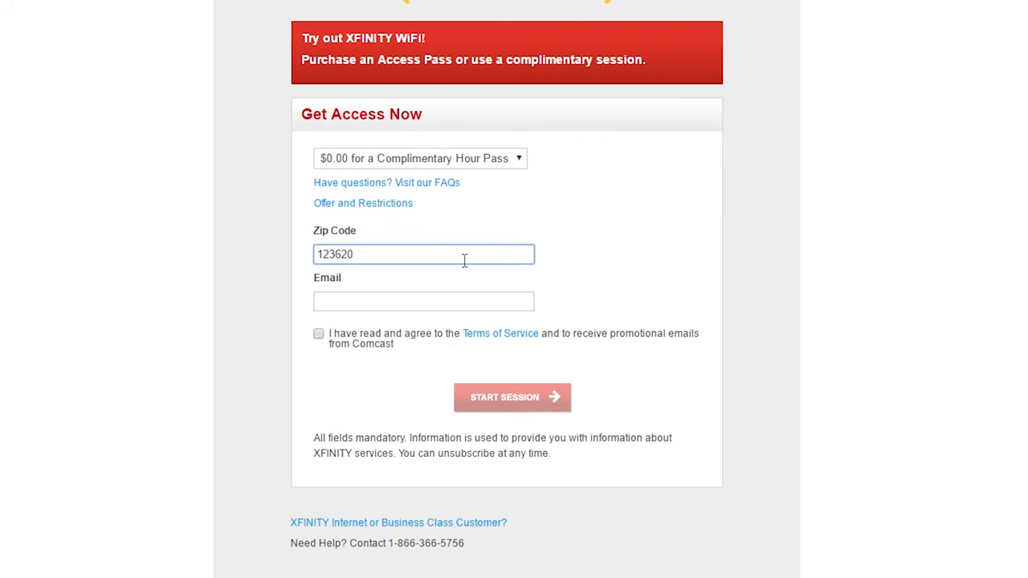
left_click(513, 397)
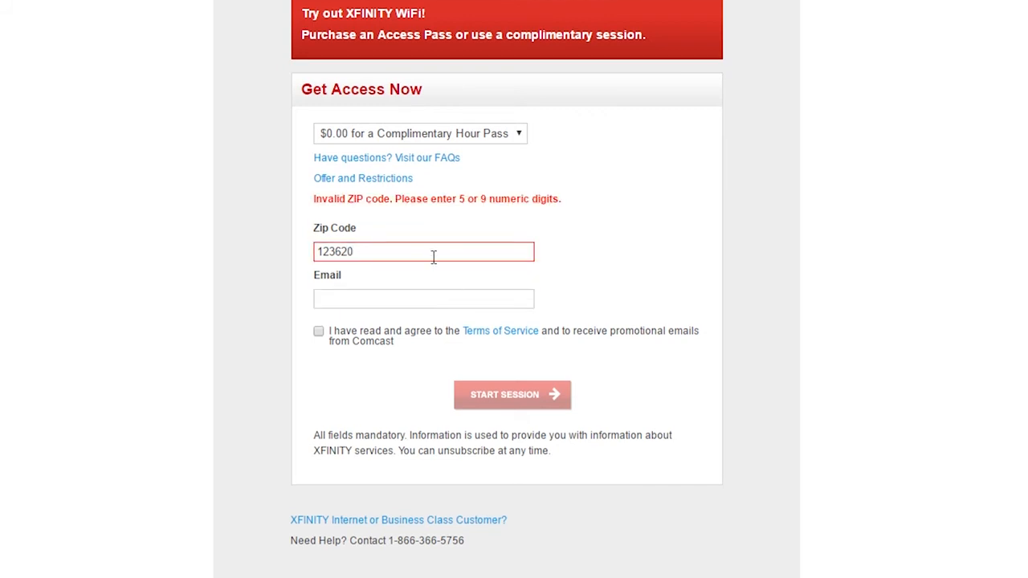
left_click(424, 298)
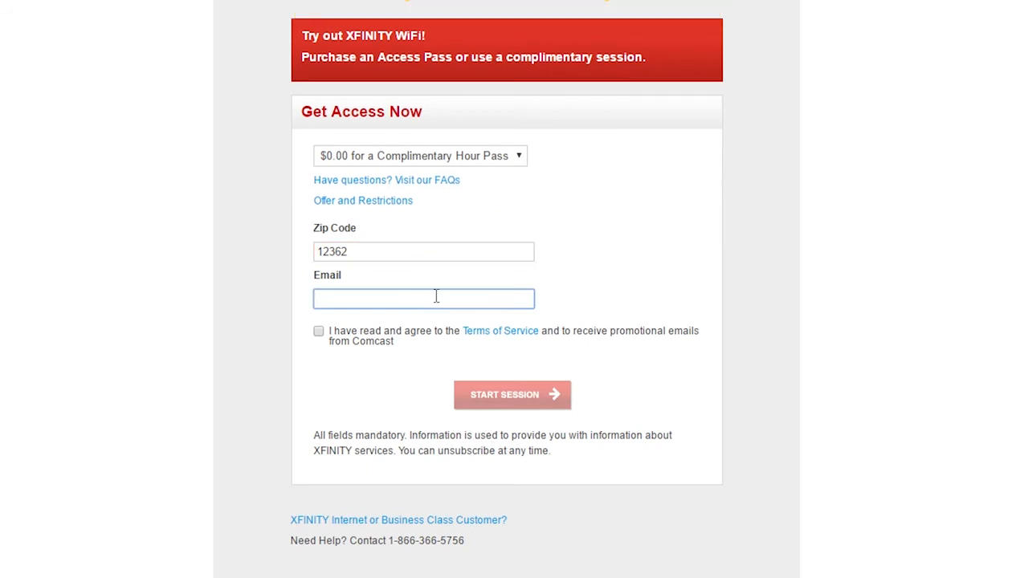
type("a")
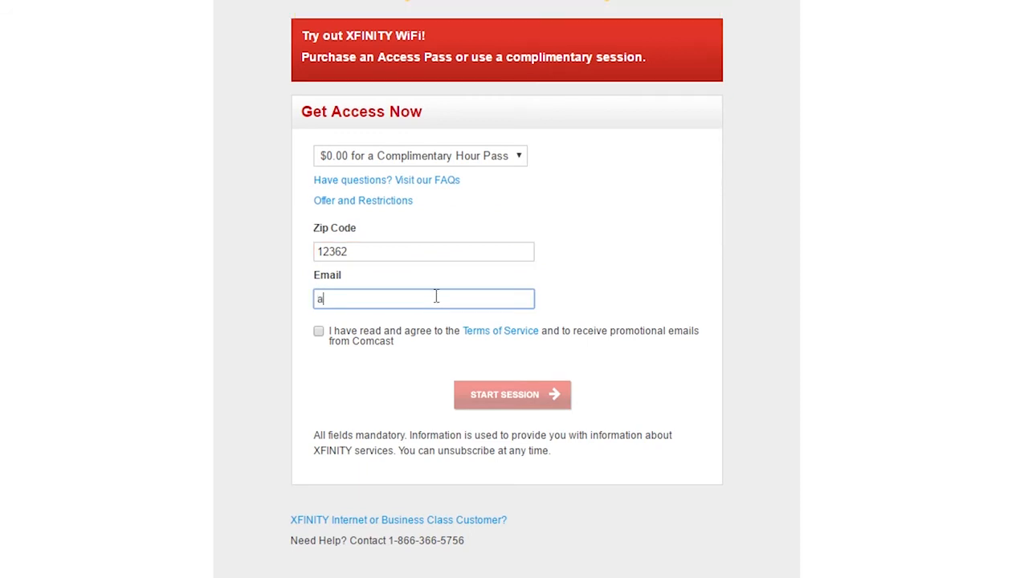
type("aaaaaaa")
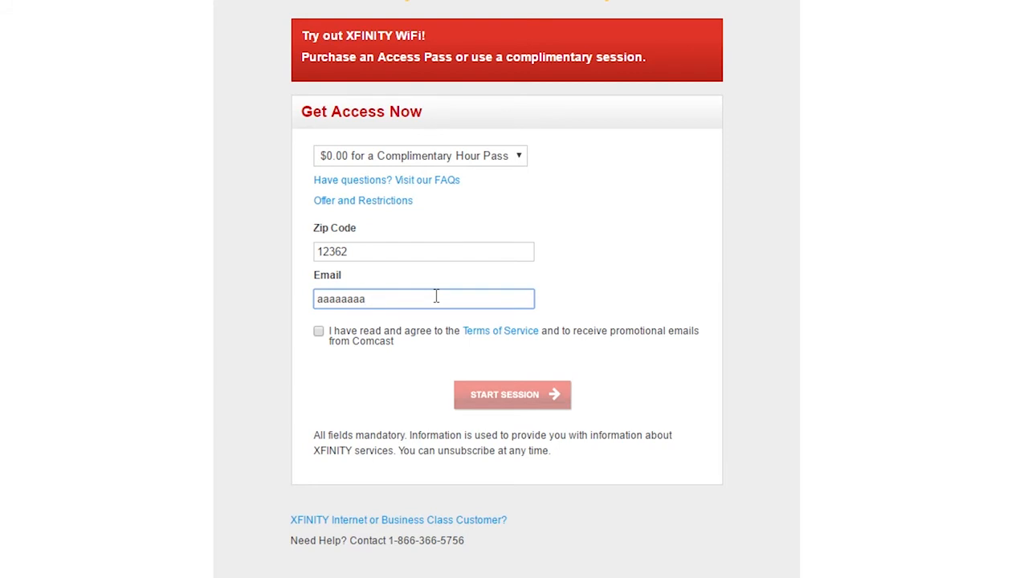
type("@GM")
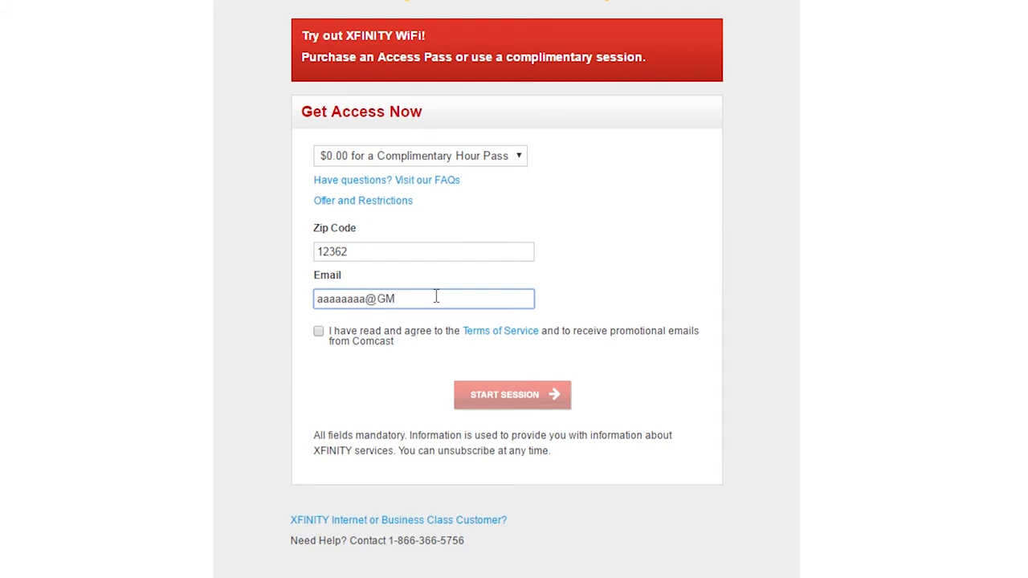
type("ail")
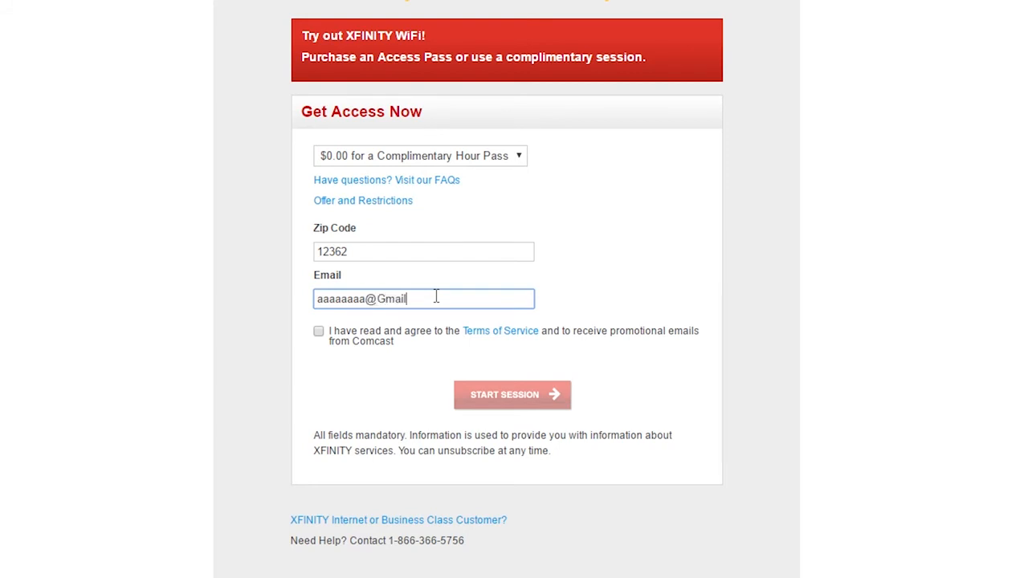
type(".com")
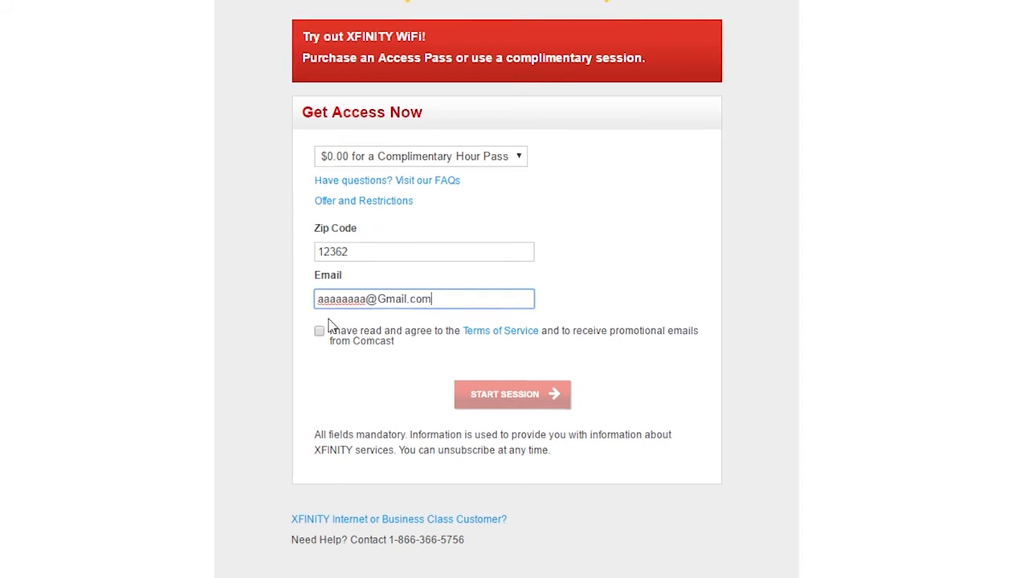
left_click(319, 331)
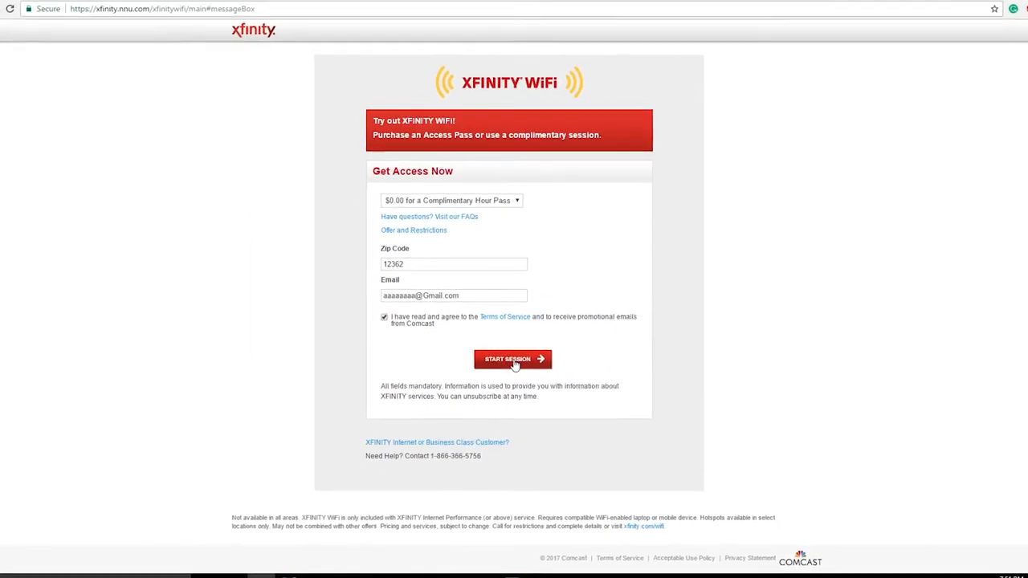
left_click(512, 359)
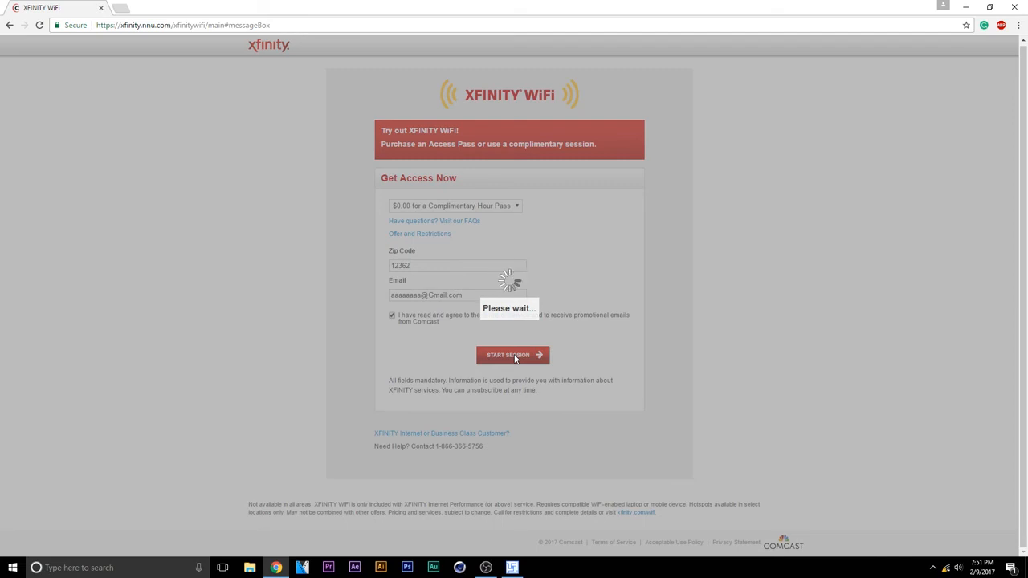
Let the login success page confirm the active complimentary session, then close the browser.
left_click(513, 355)
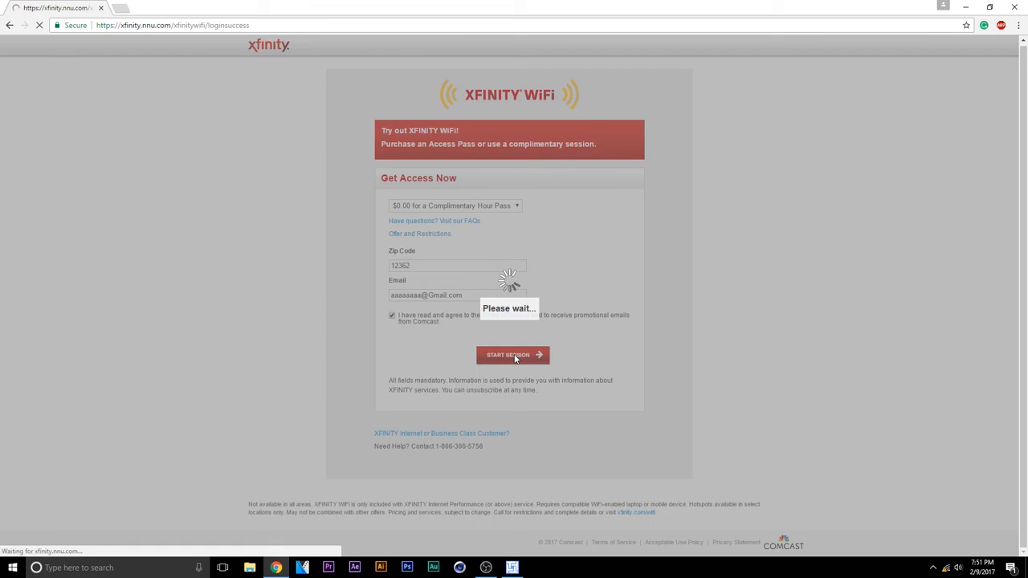
left_click(512, 354)
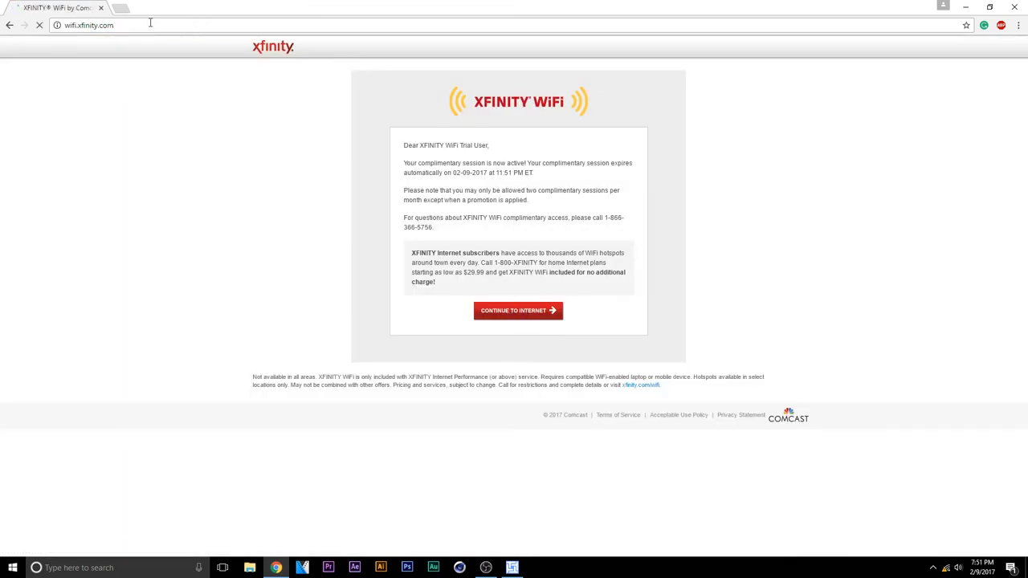
left_click(120, 7)
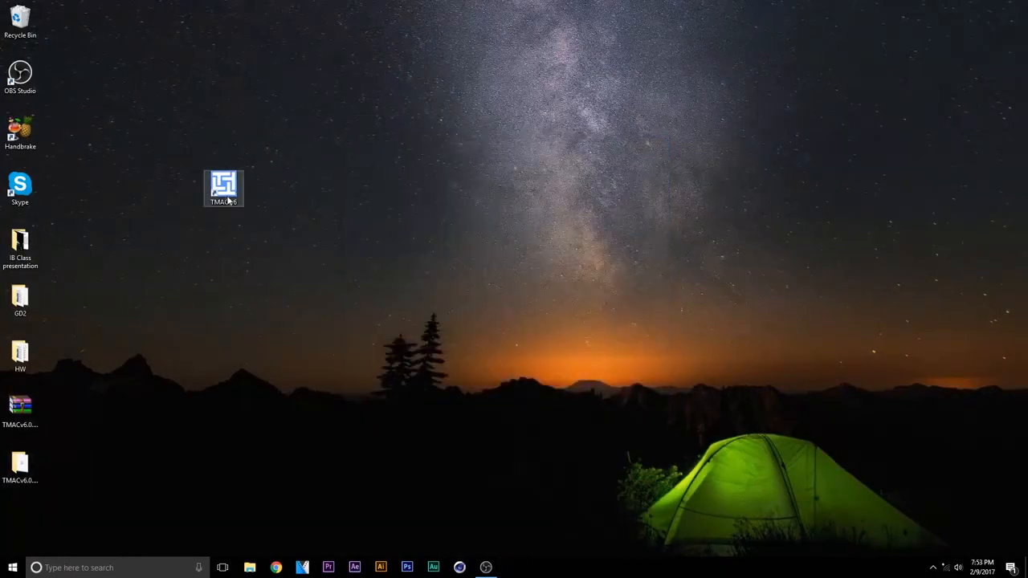
Drag the TMAC v6 shortcut to the top-left beside Recycle Bin.
left_click_drag(223, 189, 60, 20)
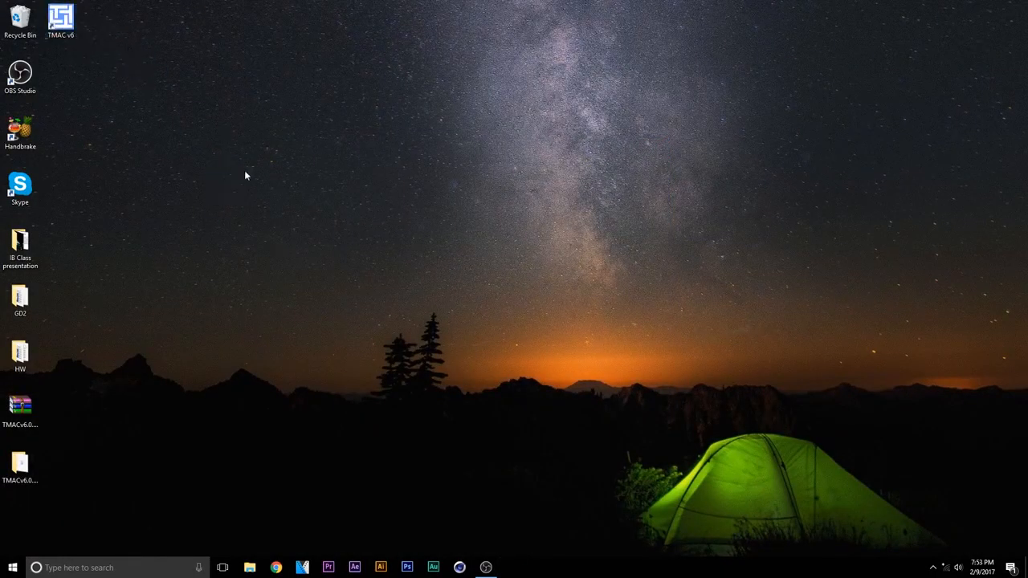
mouse_move(457, 427)
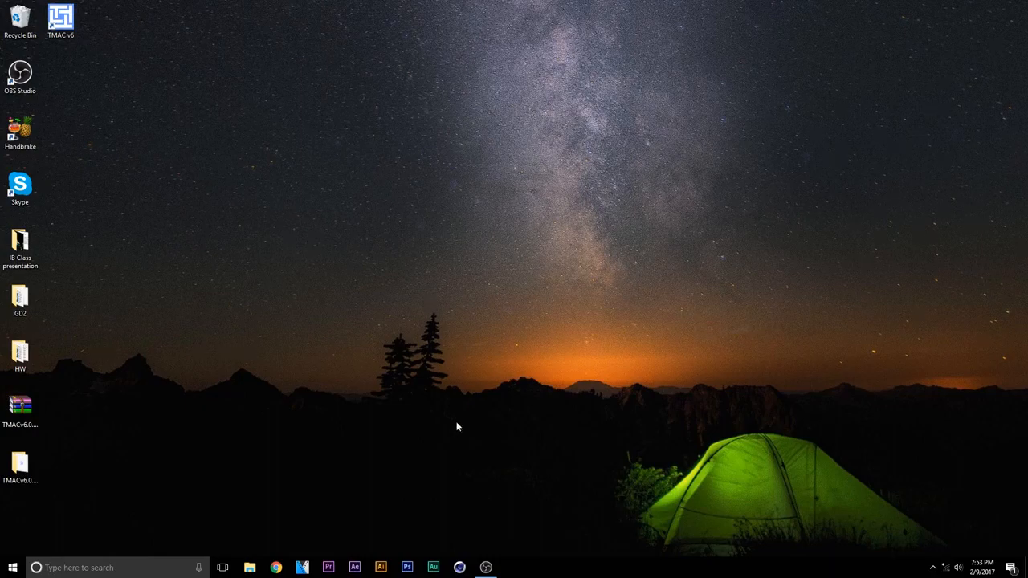